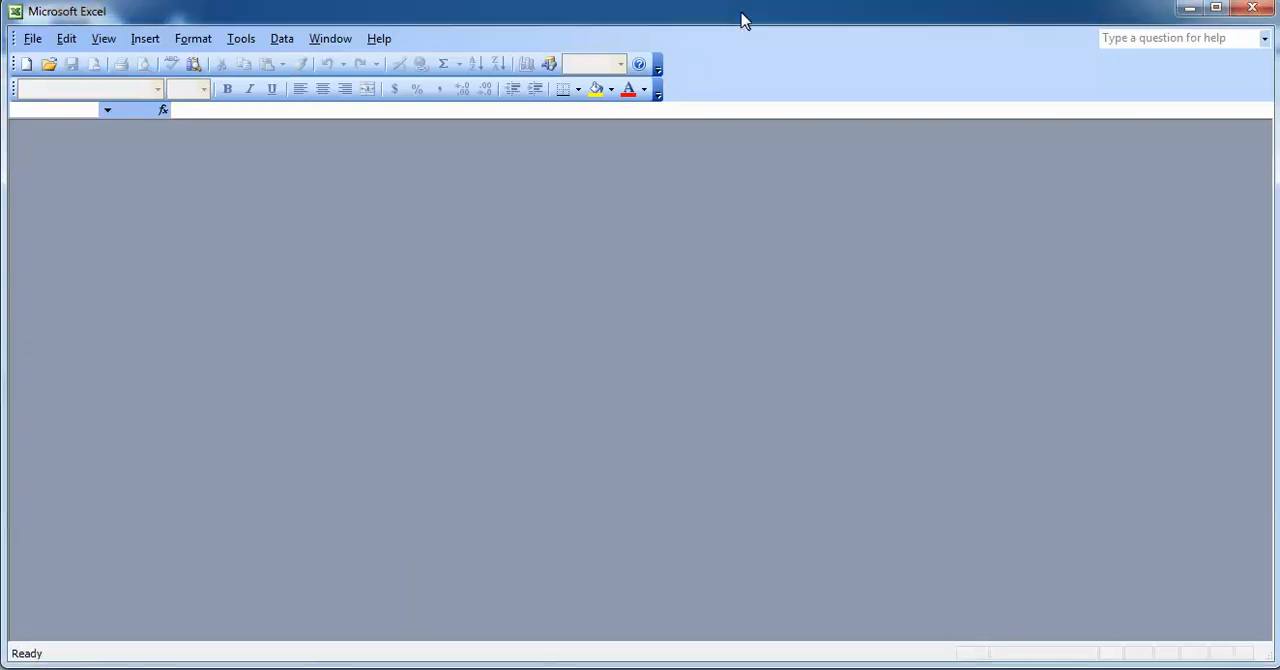
mouse_move(744, 49)
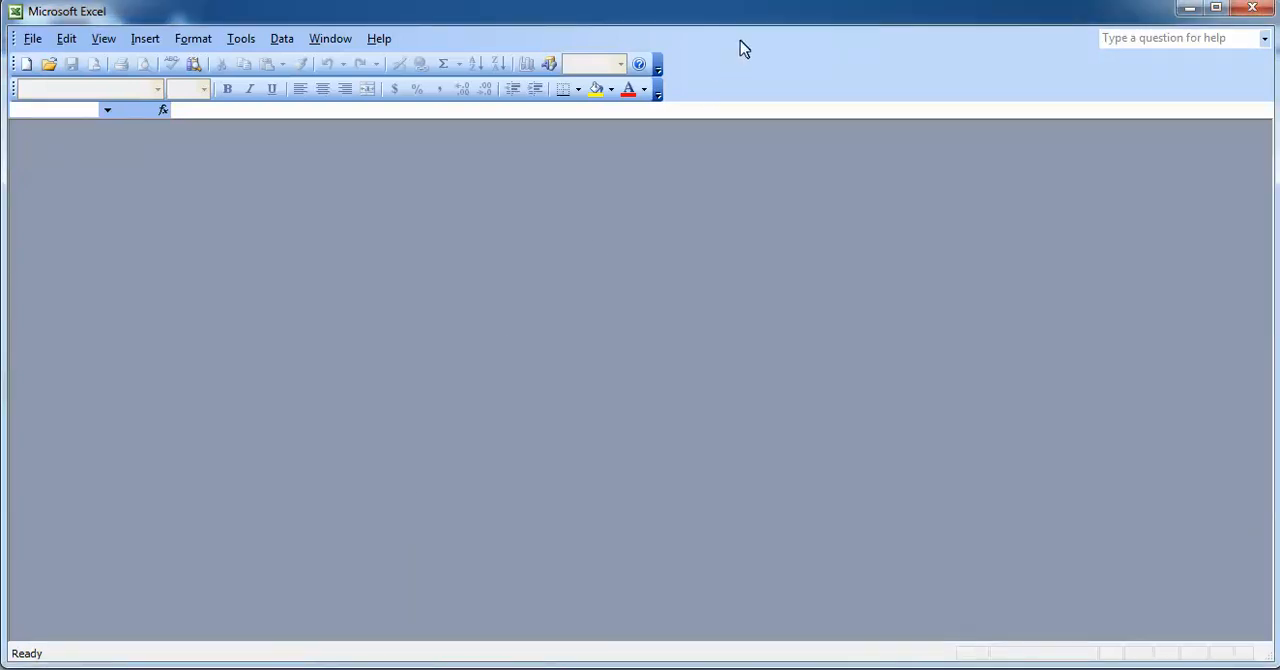
mouse_move(763, 88)
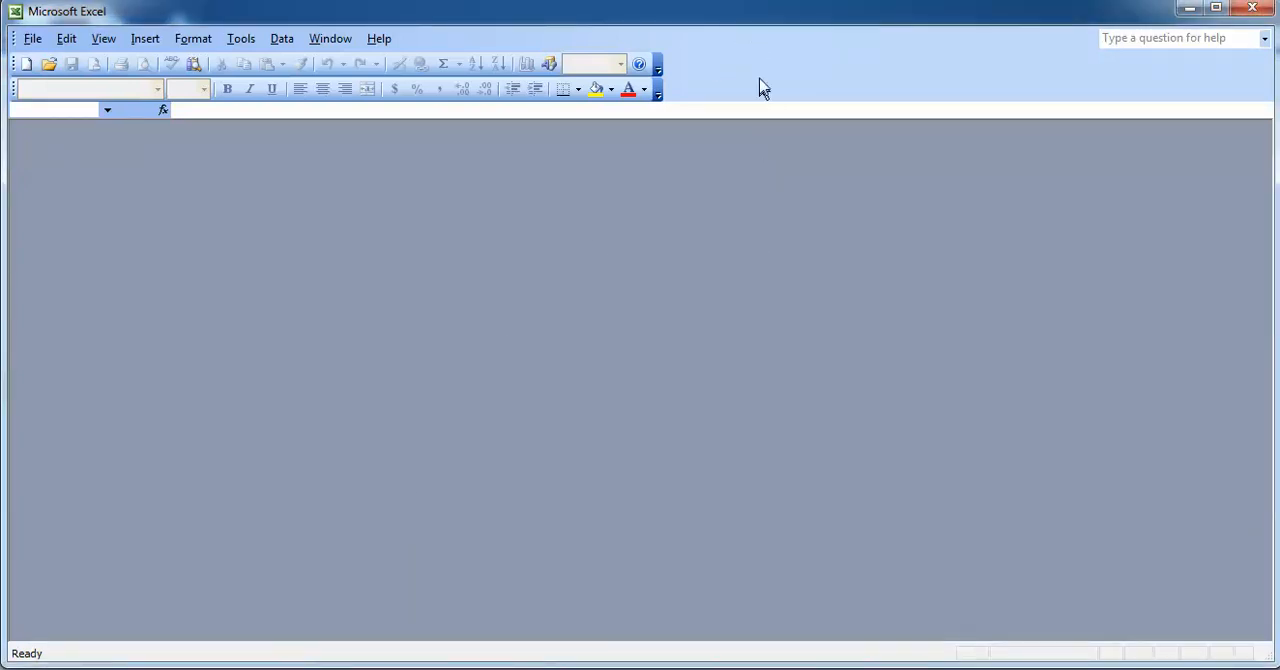
mouse_move(624, 530)
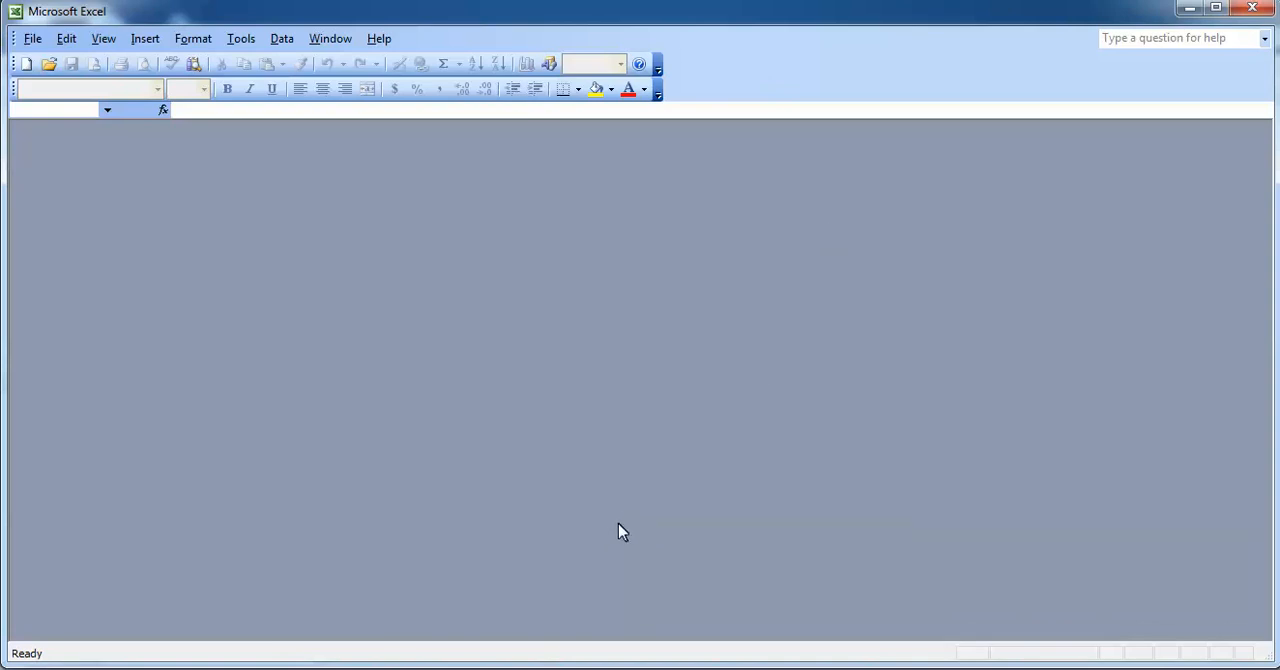
Switch to the file browser on the Work-5150 folder and pick the 'without macro code' roast logs workbook
key(alt+tab)
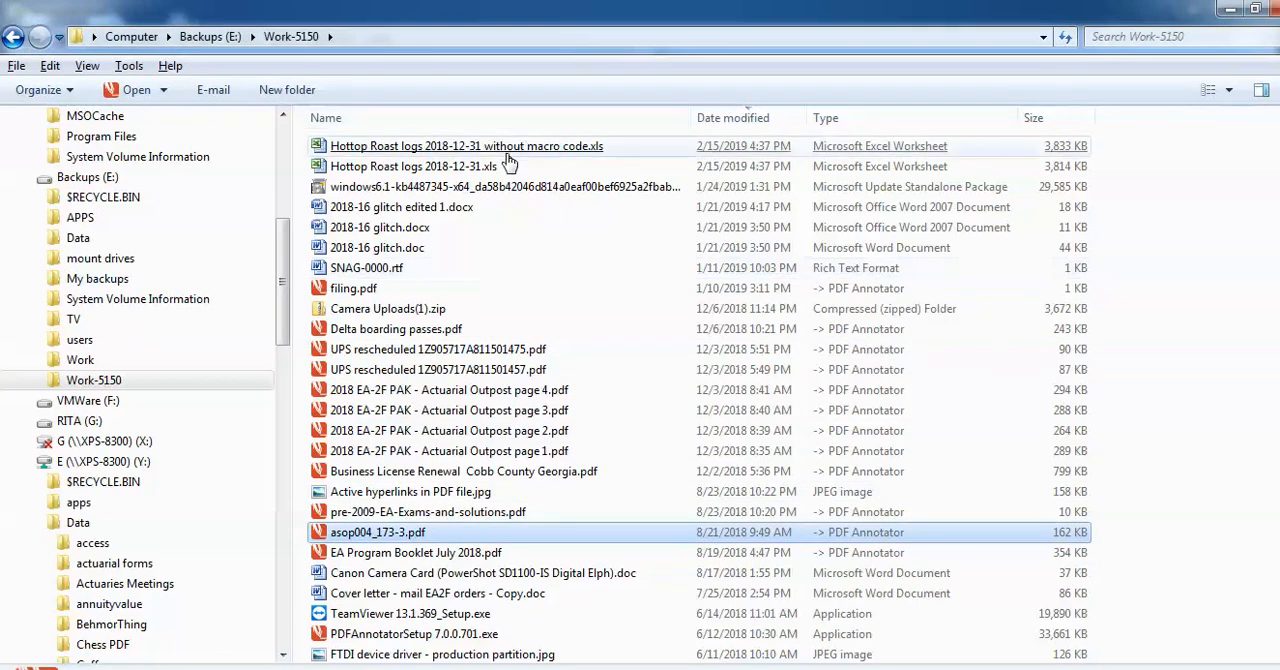
click(466, 146)
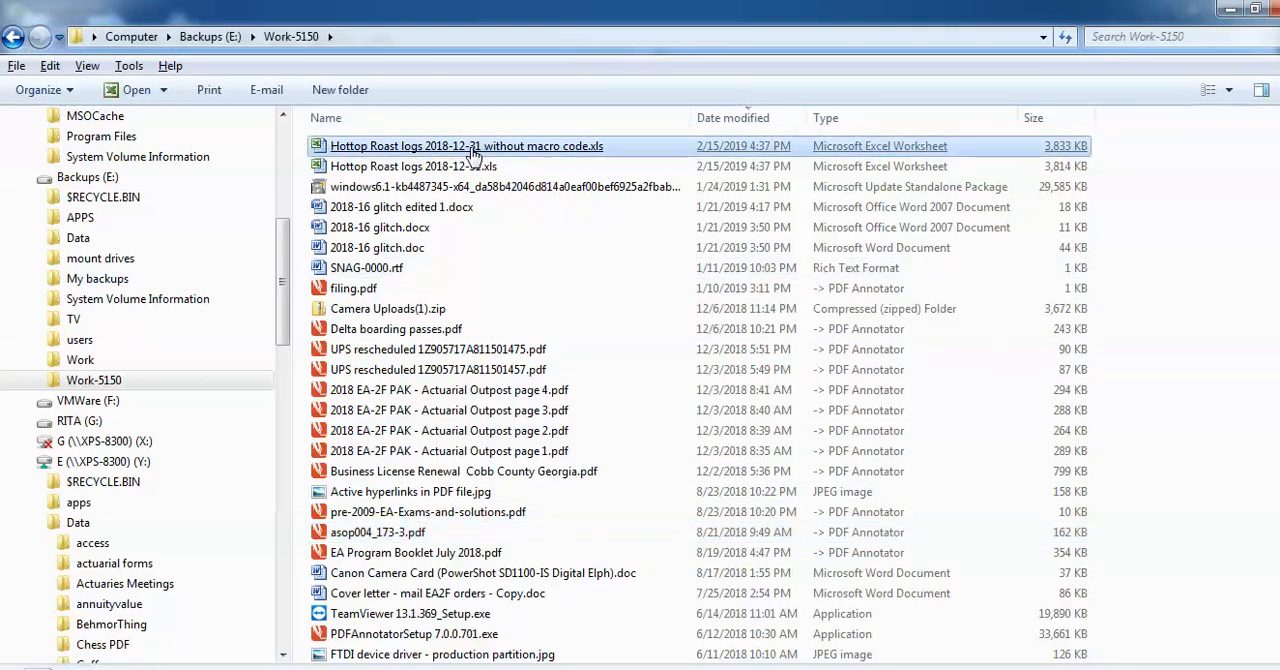
mouse_move(522, 156)
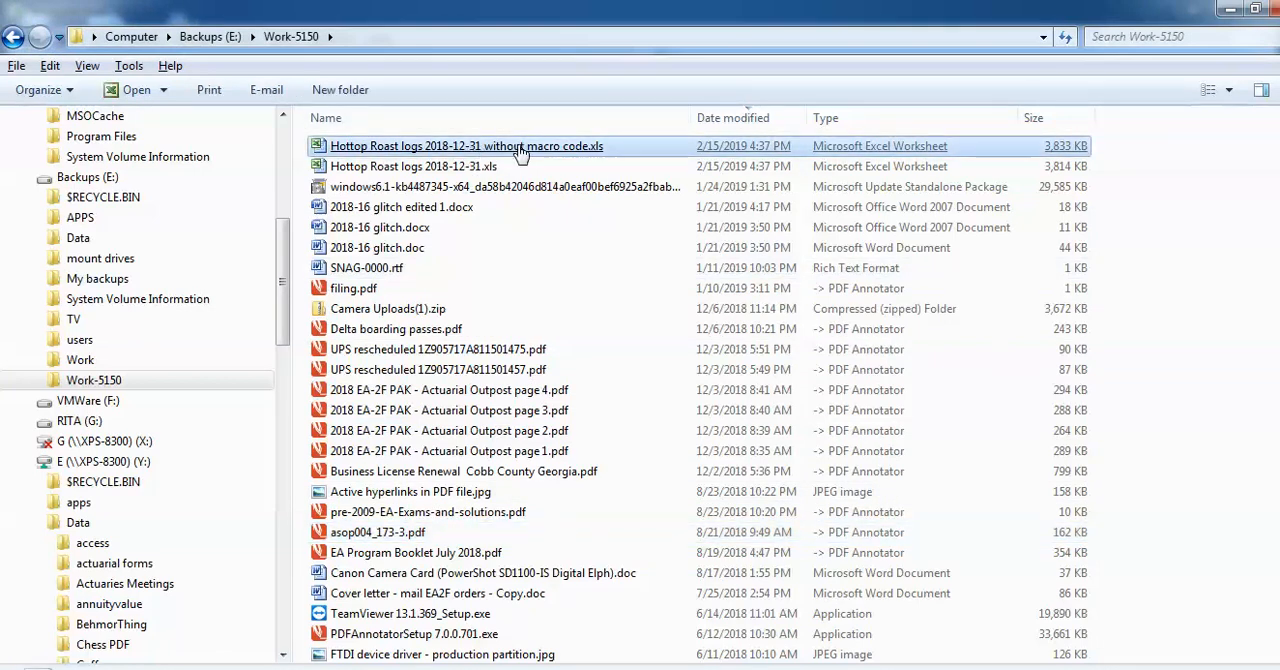
Open 'Hottop Roast logs 2018-12-31 without macro code.xls', raising the macro security warning
double_click(466, 146)
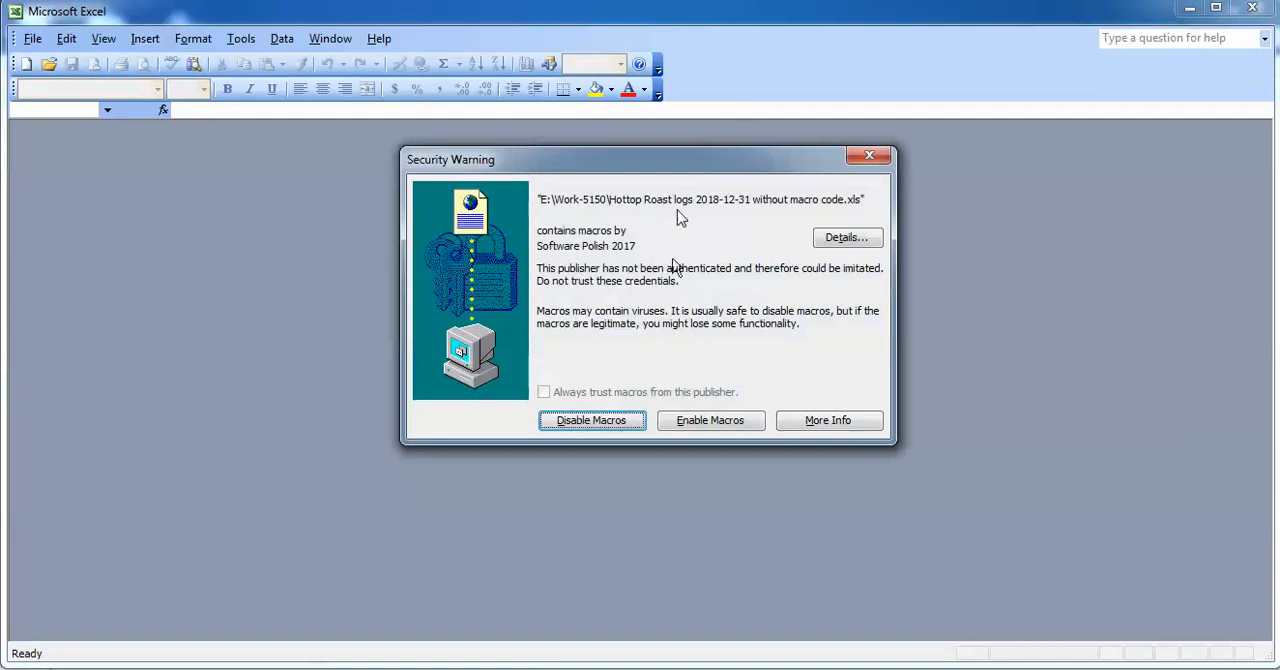
mouse_move(820, 210)
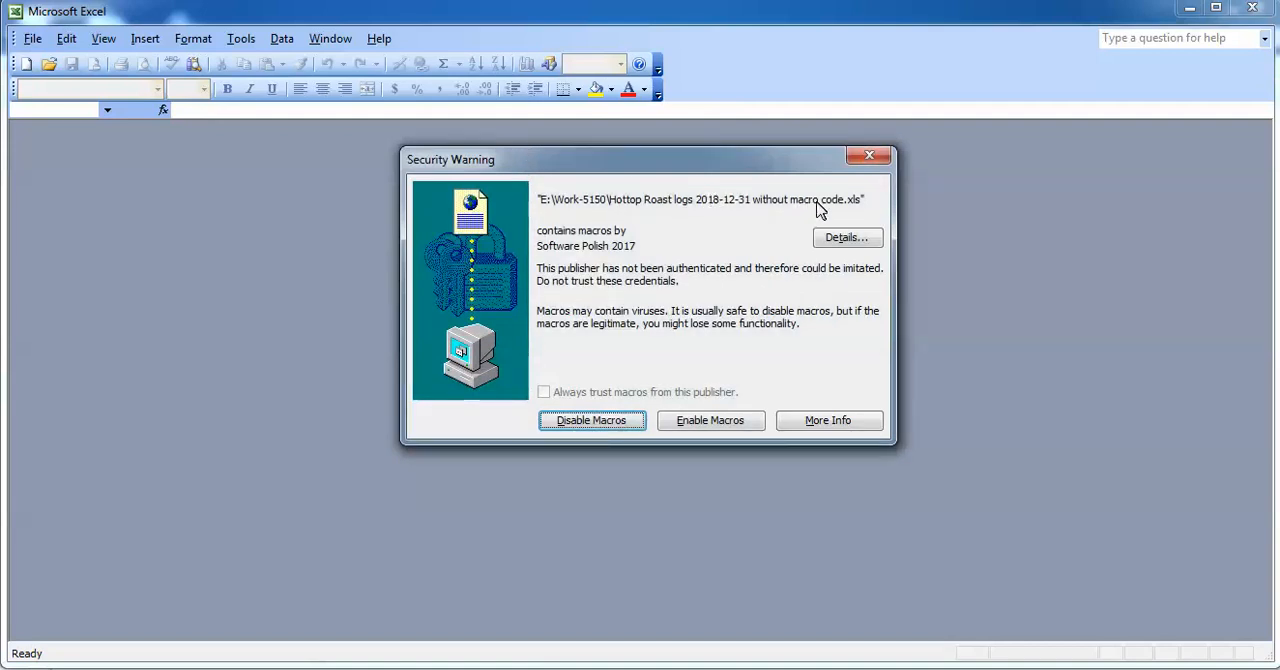
mouse_move(705, 220)
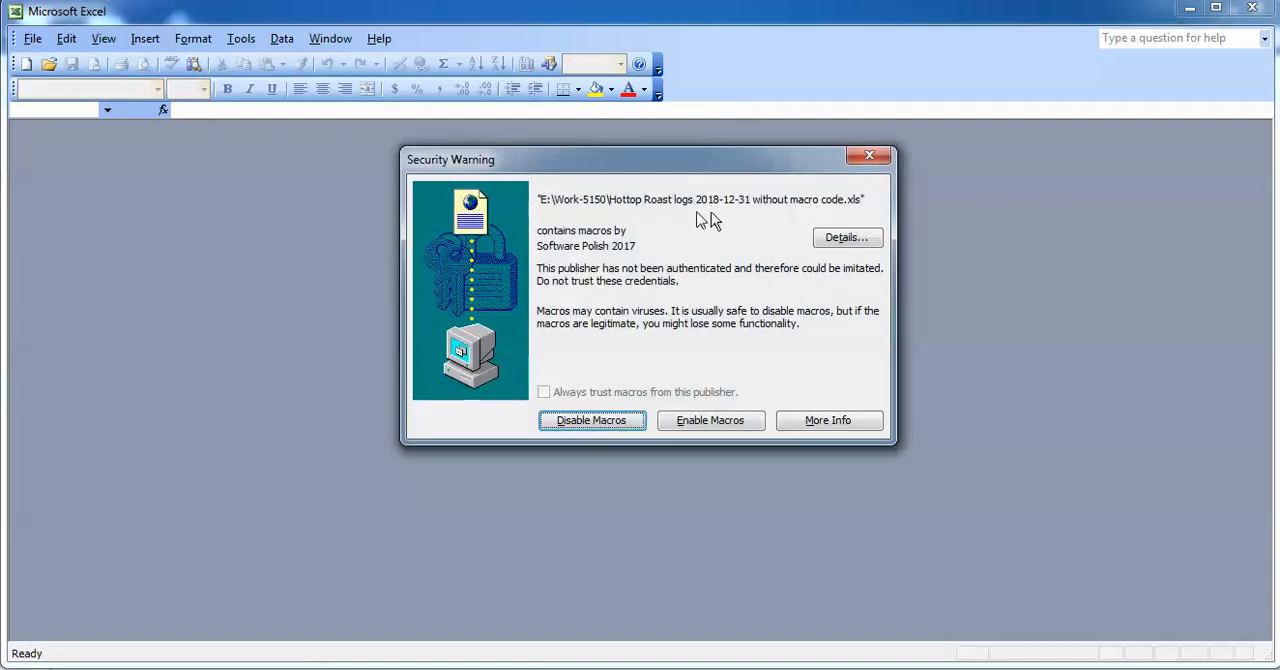
mouse_move(570, 280)
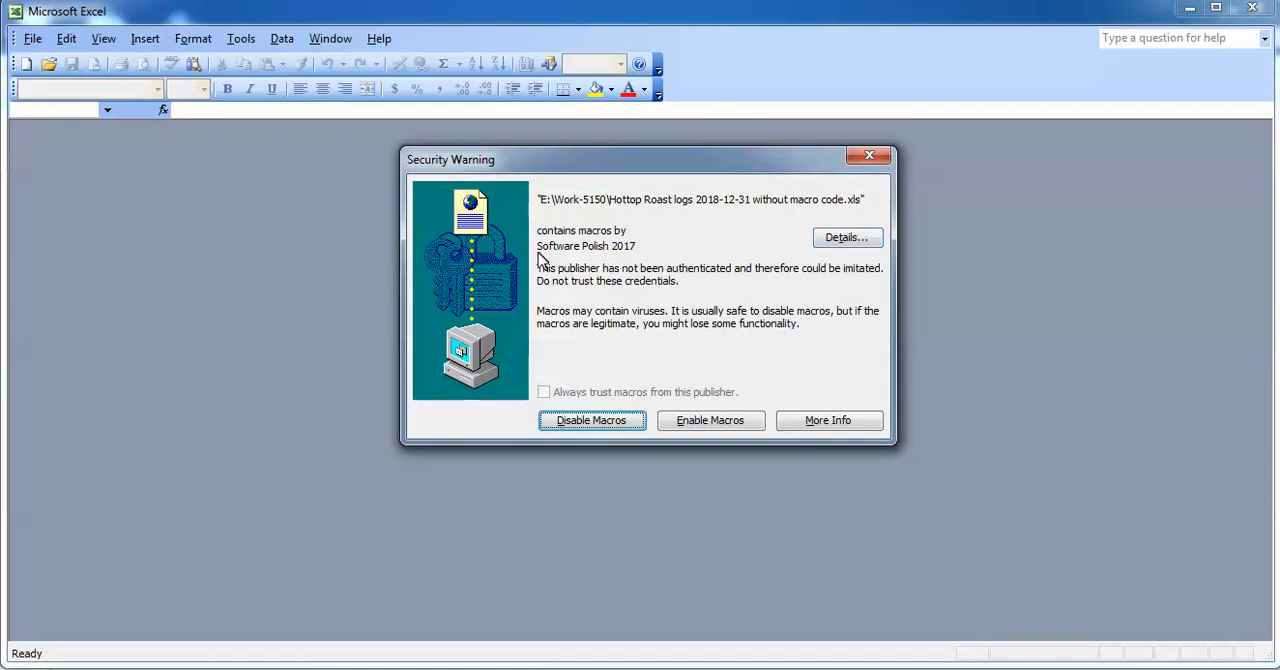
mouse_move(608, 258)
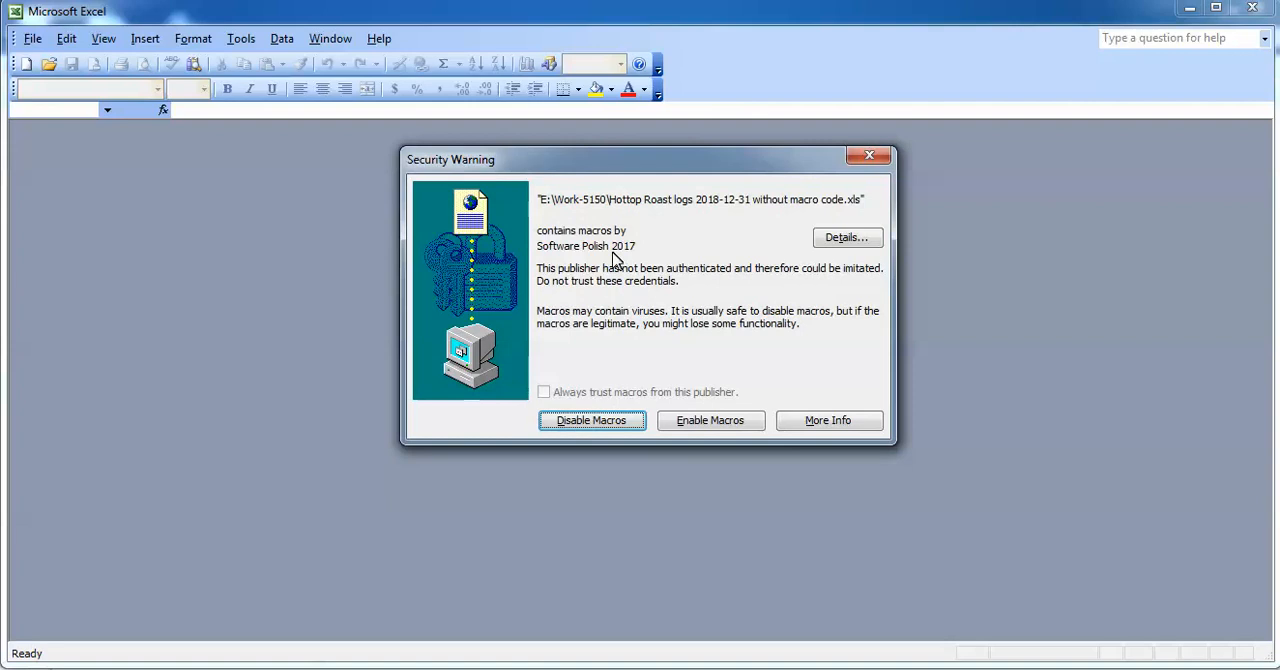
mouse_move(590, 252)
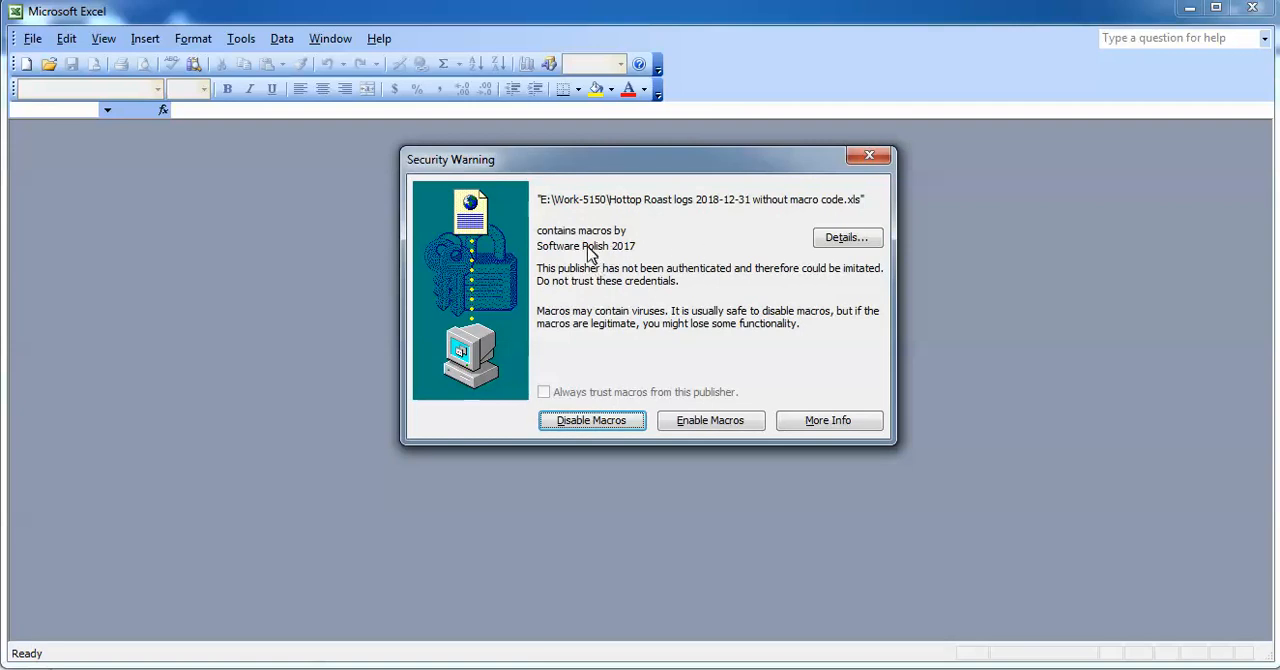
mouse_move(645, 258)
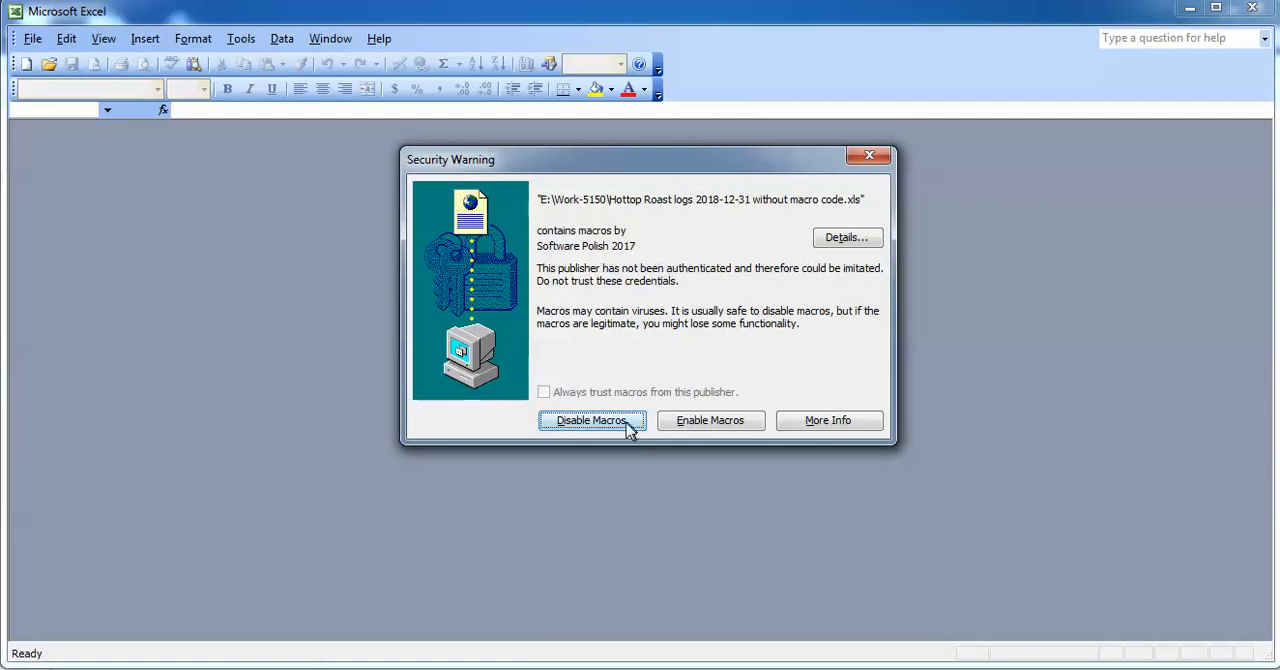
Choose Disable Macros so the workbook opens on its Roast Logs sheet, and browse its roast entries
click(591, 420)
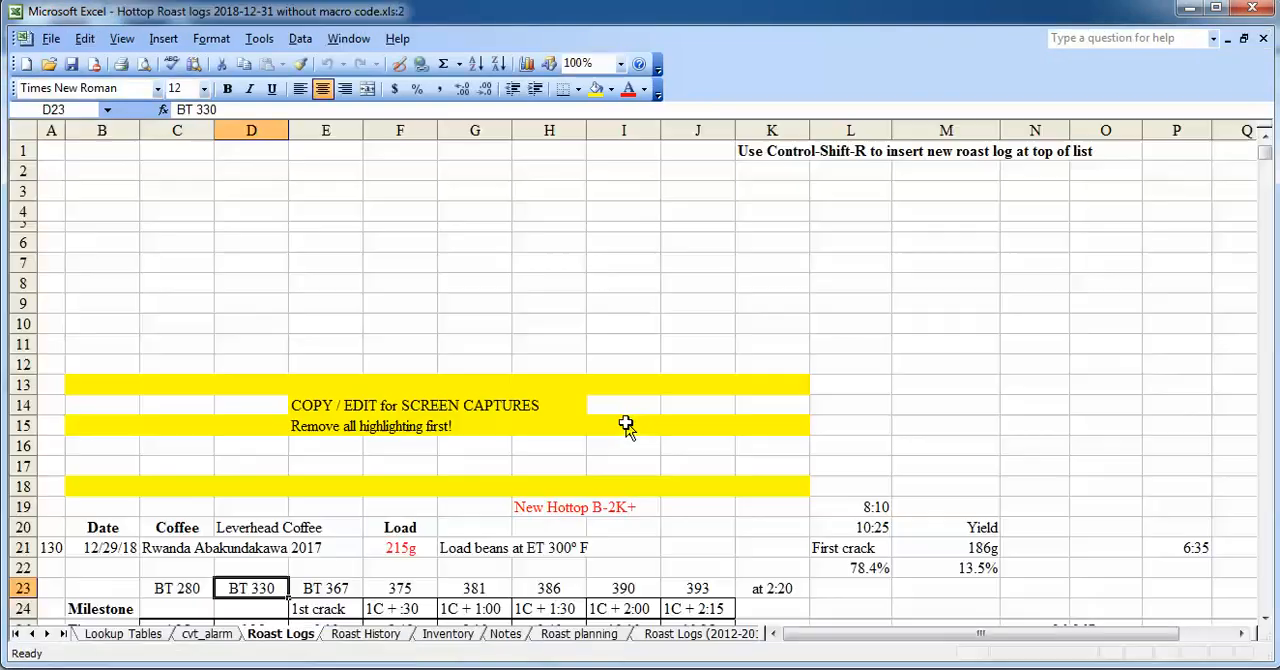
mouse_move(368, 300)
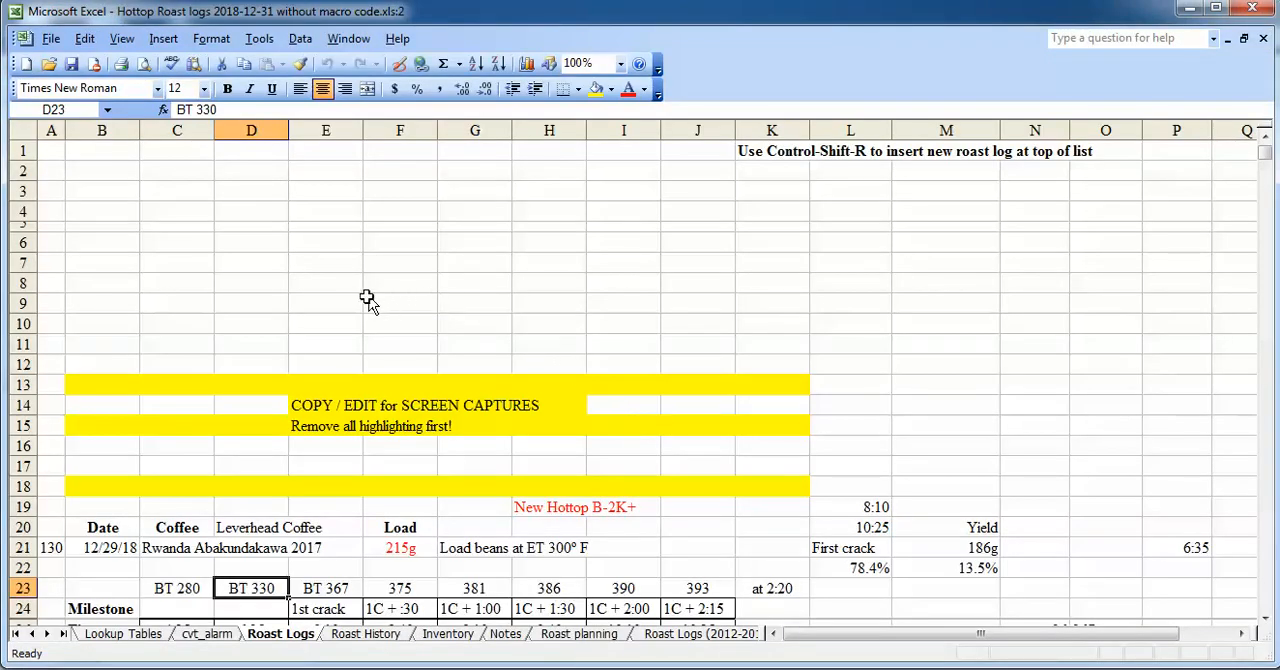
scroll(down, 3)
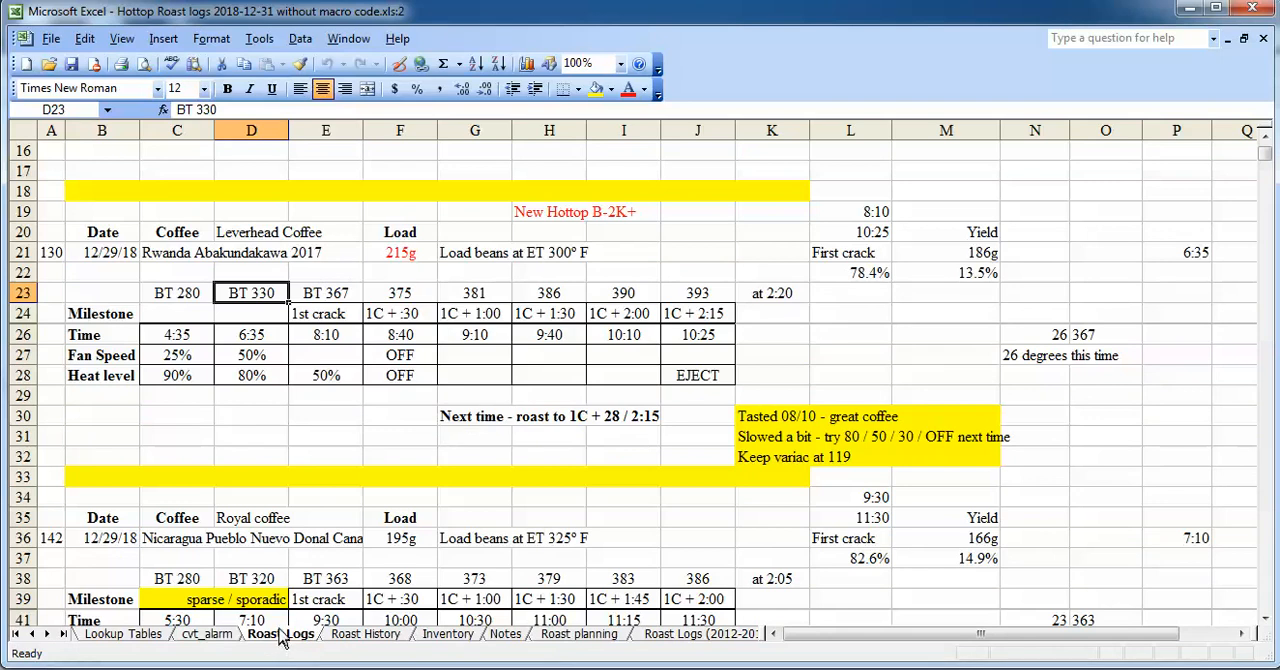
mouse_move(320, 292)
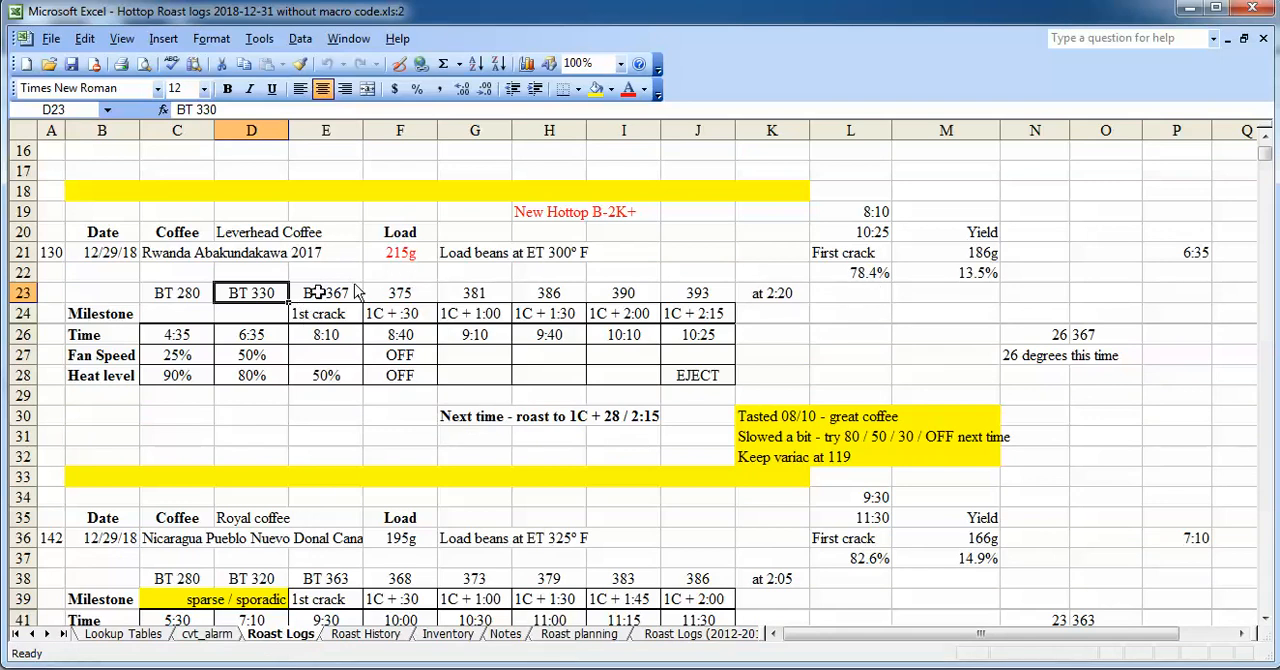
mouse_move(778, 266)
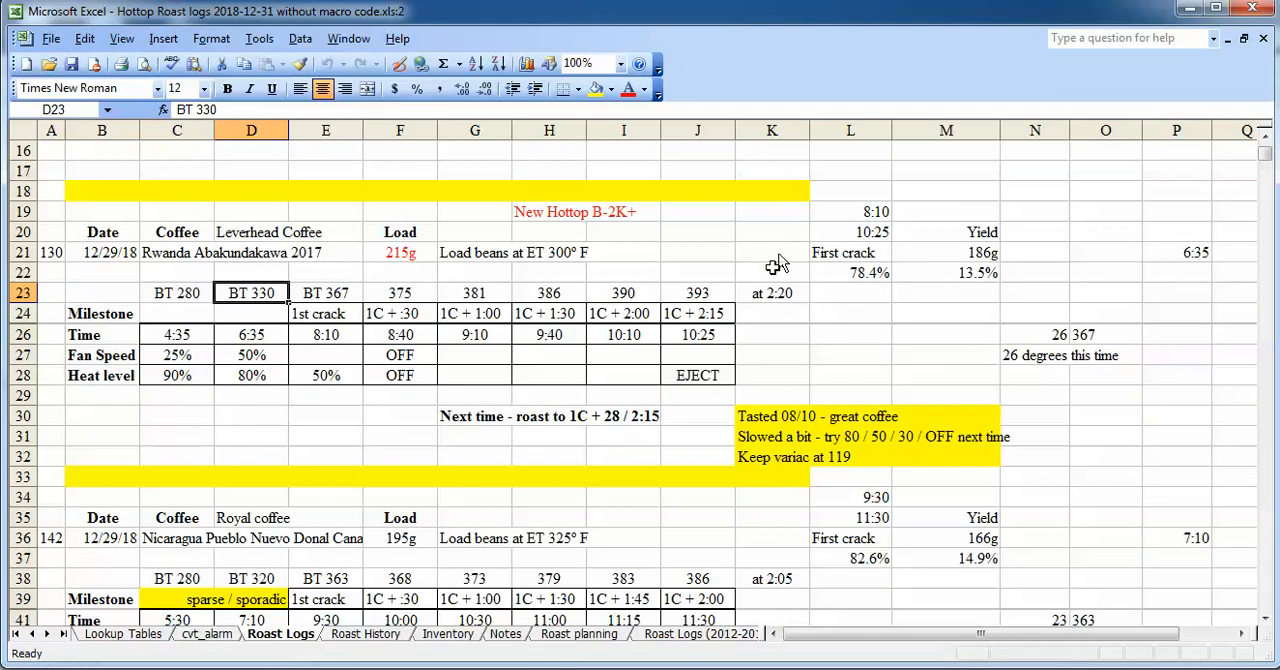
mouse_move(605, 336)
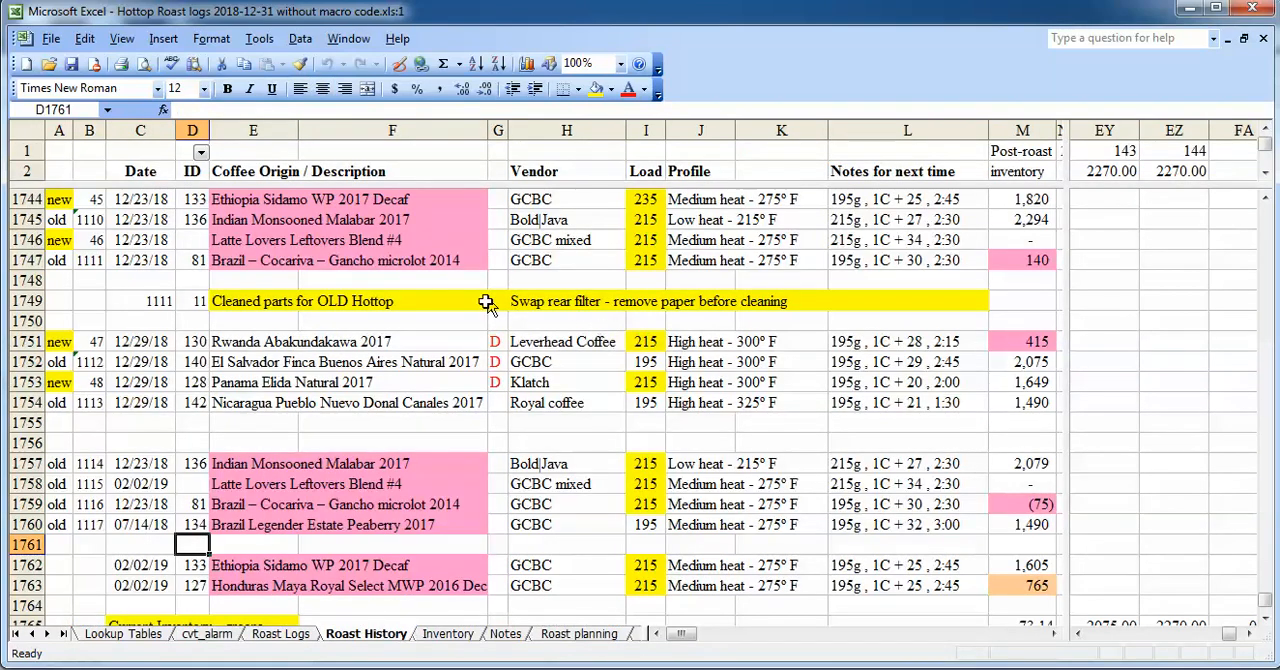
Browse further through the recent roast rows, then move to the Inventory coffee stock list
scroll(down, 3)
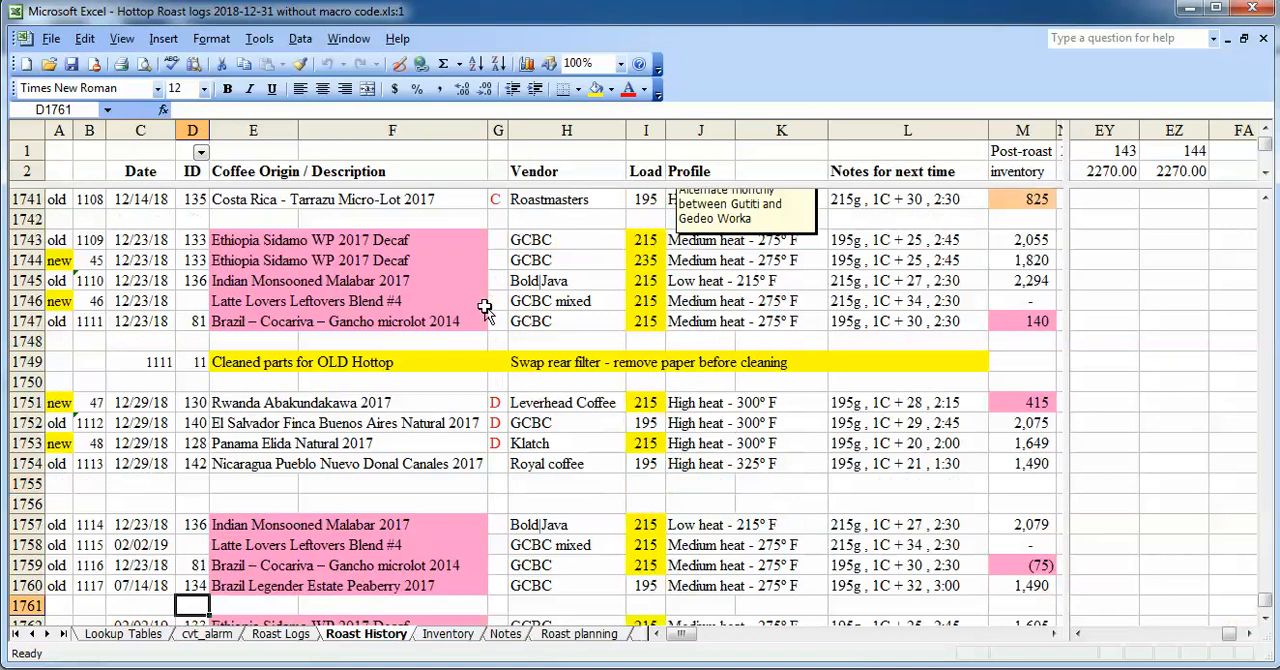
scroll(down, 3)
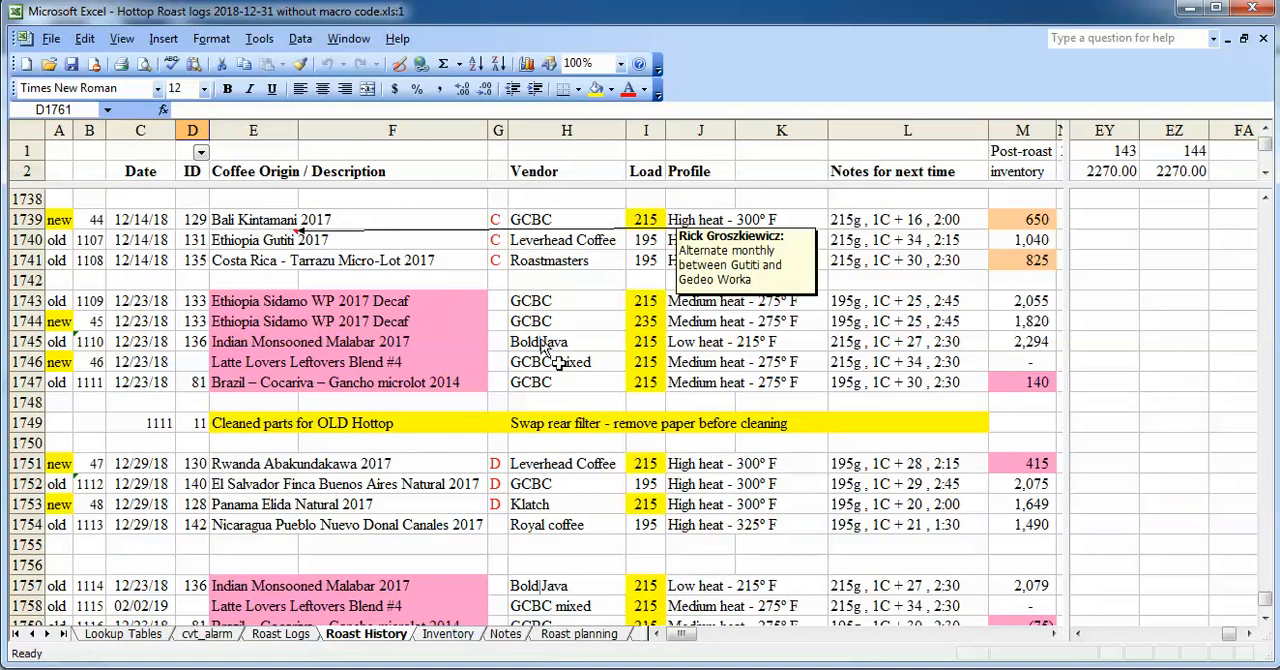
mouse_move(840, 385)
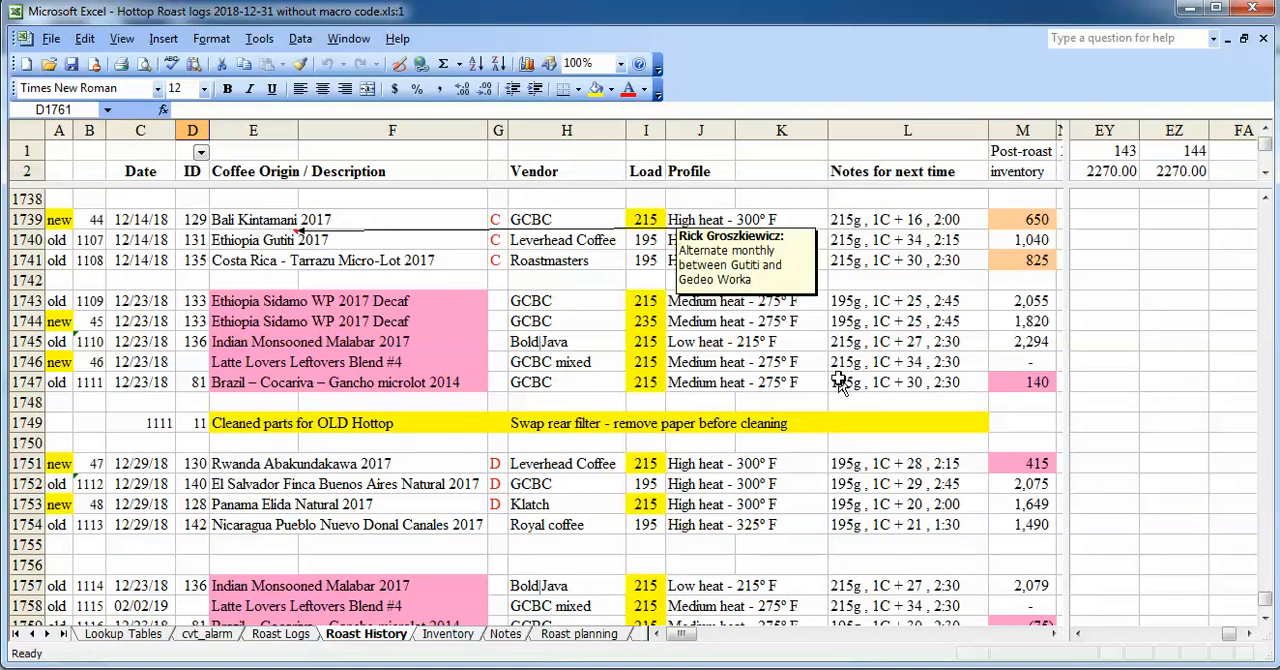
mouse_move(810, 362)
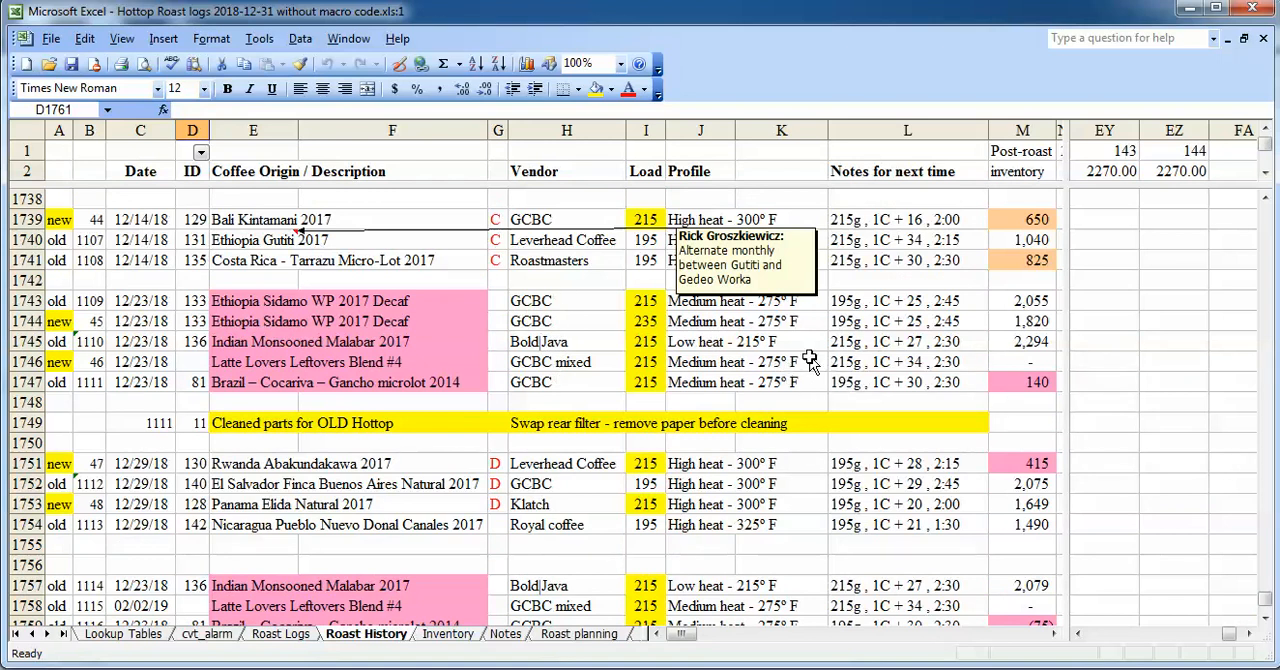
mouse_move(775, 365)
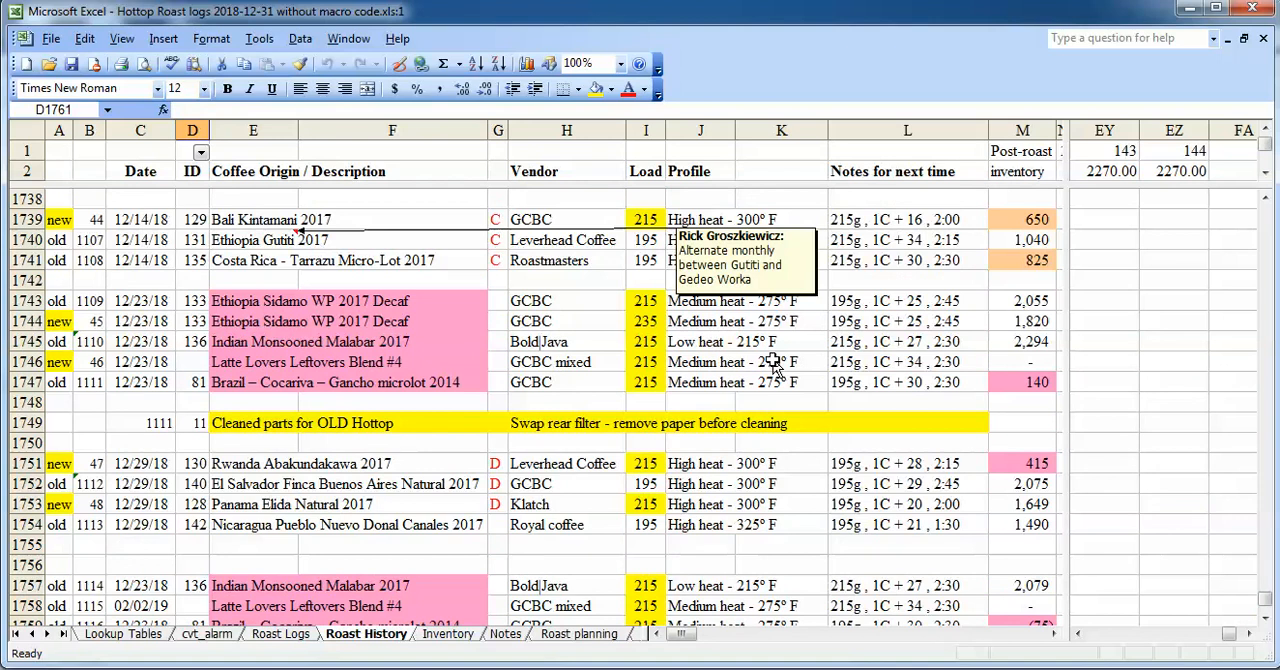
mouse_move(765, 363)
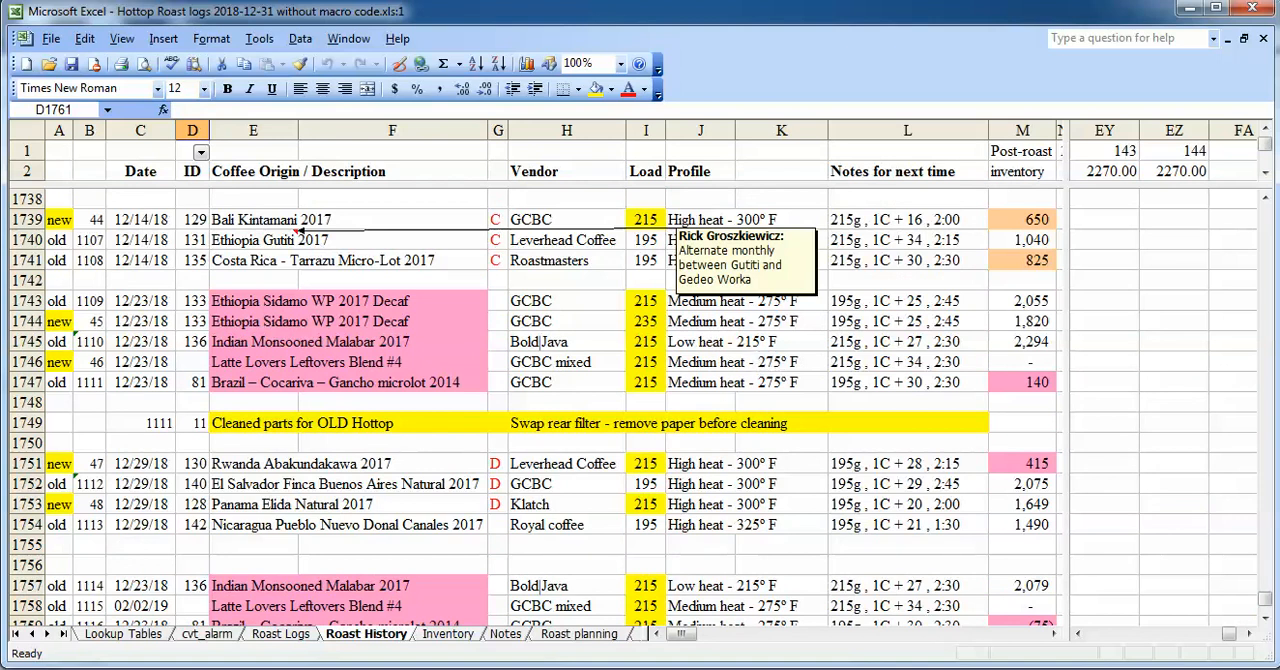
click(447, 633)
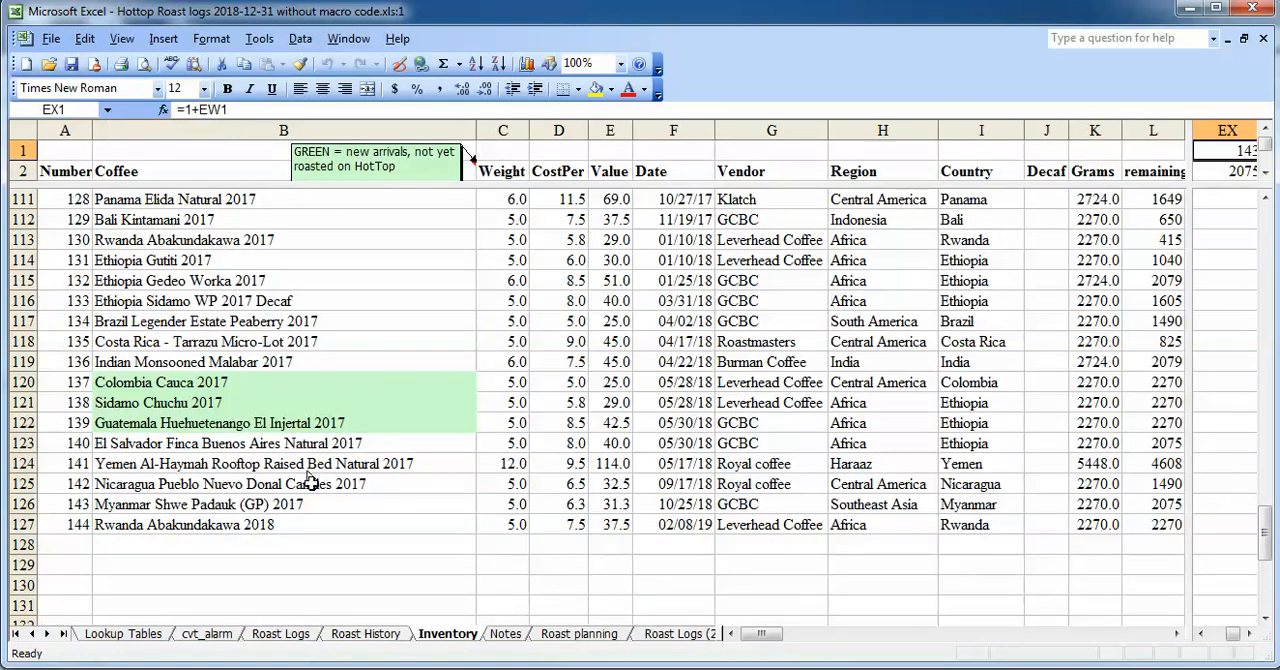
mouse_move(638, 553)
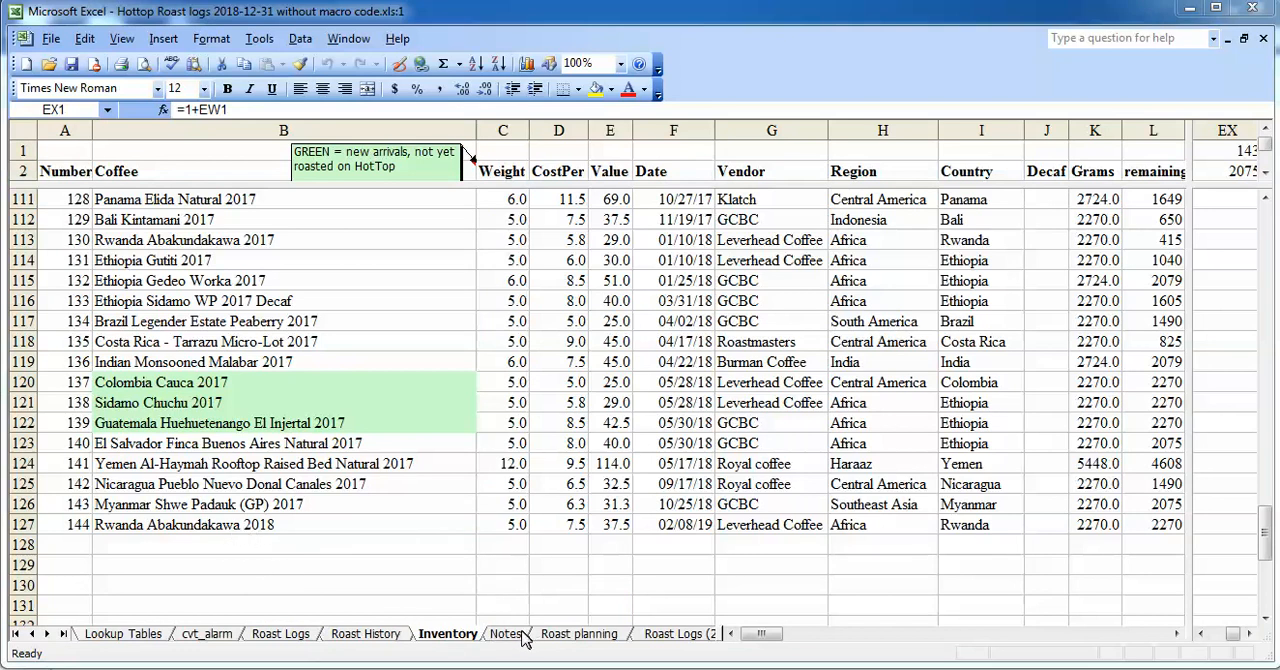
Move from the Inventory coffee list to the Notes sheet of roasting guidelines
click(506, 633)
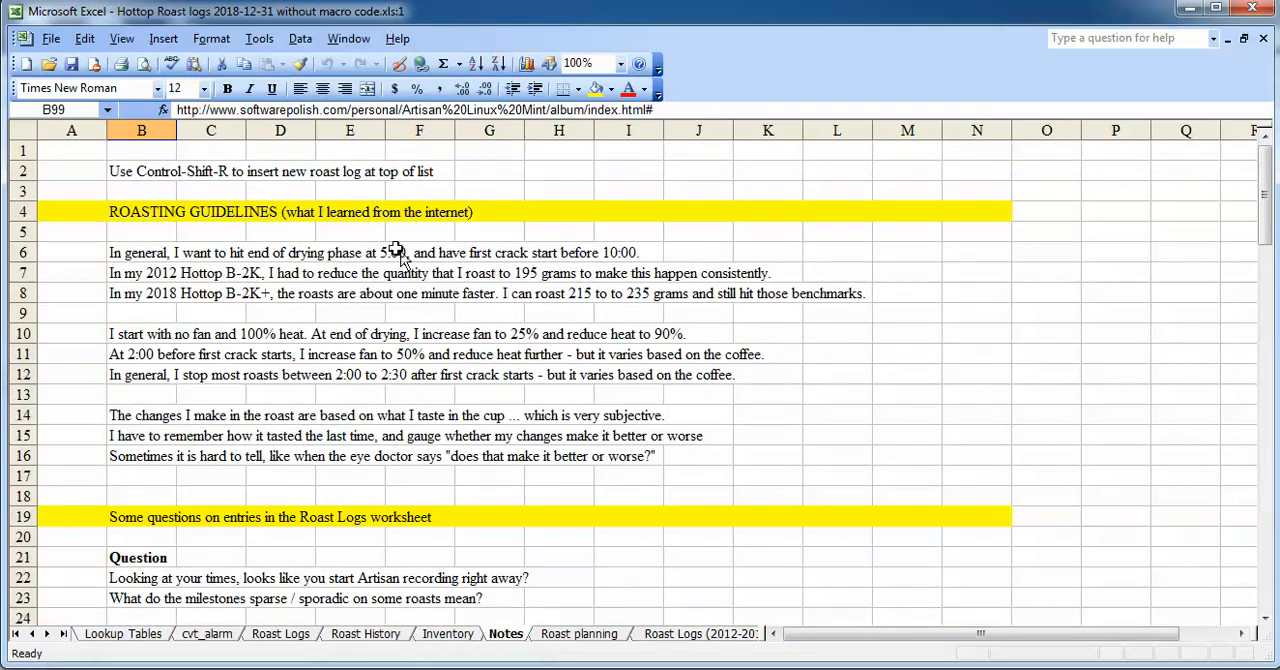
Read down the Notes sheet to the steps for adding a new green coffee, then return to Inventory
click(210, 211)
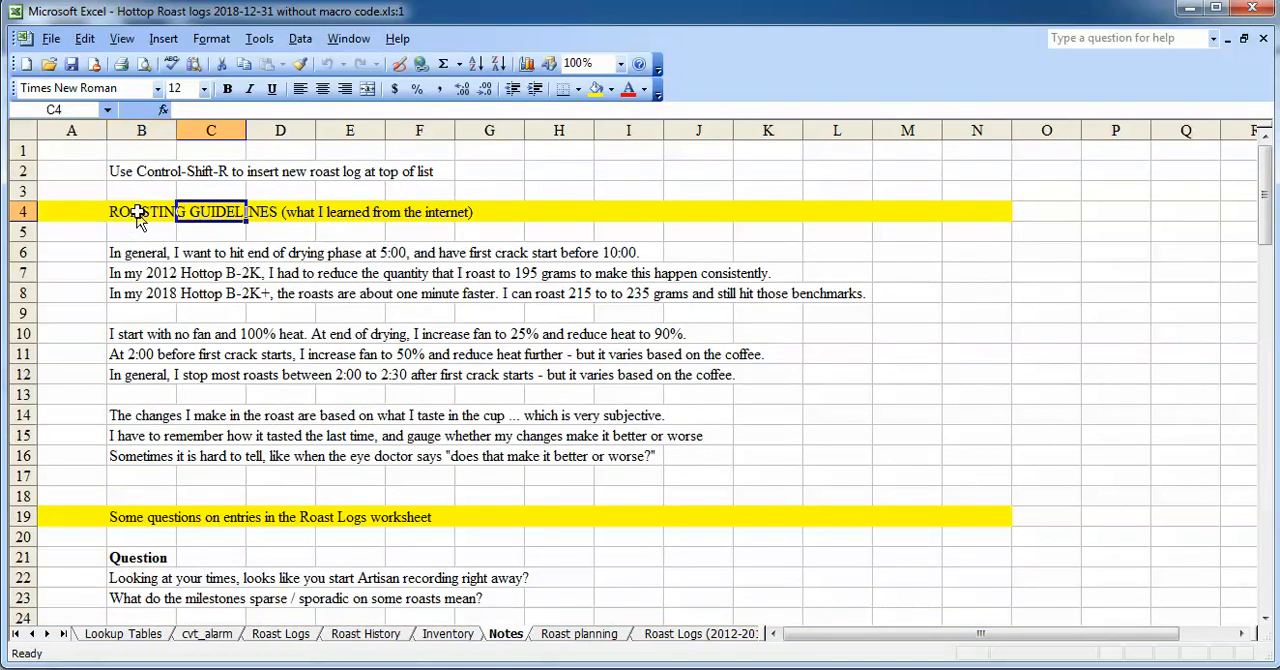
scroll(down, 3)
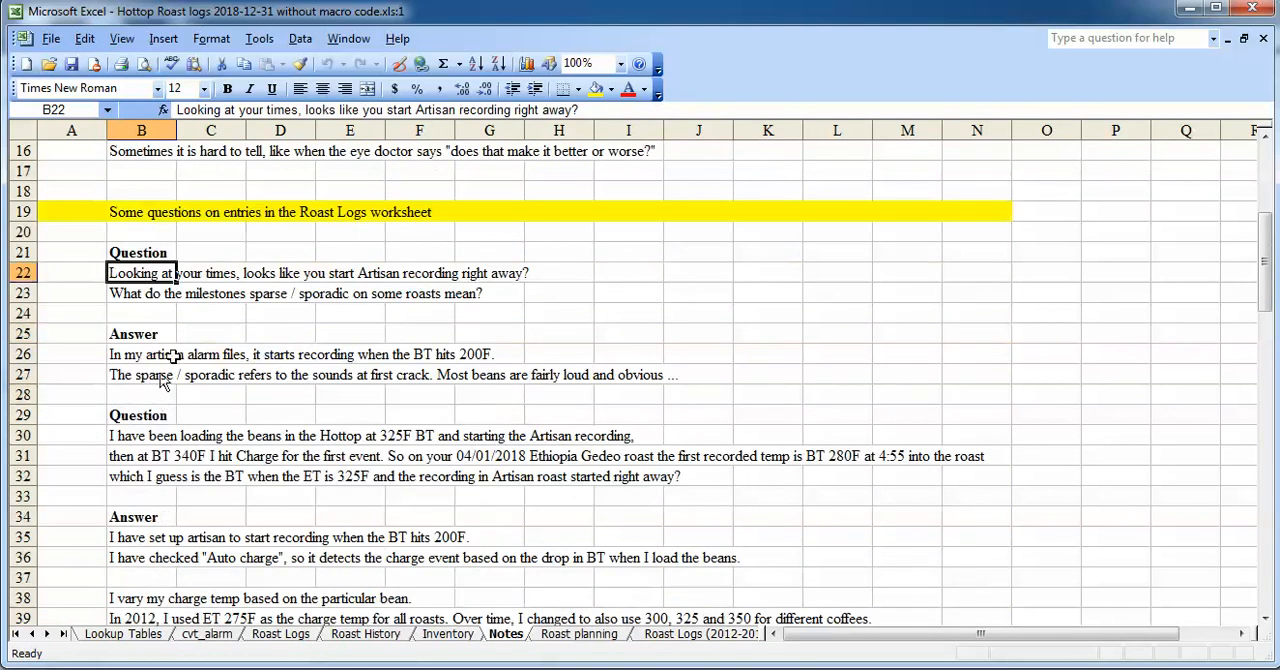
scroll(down, 3)
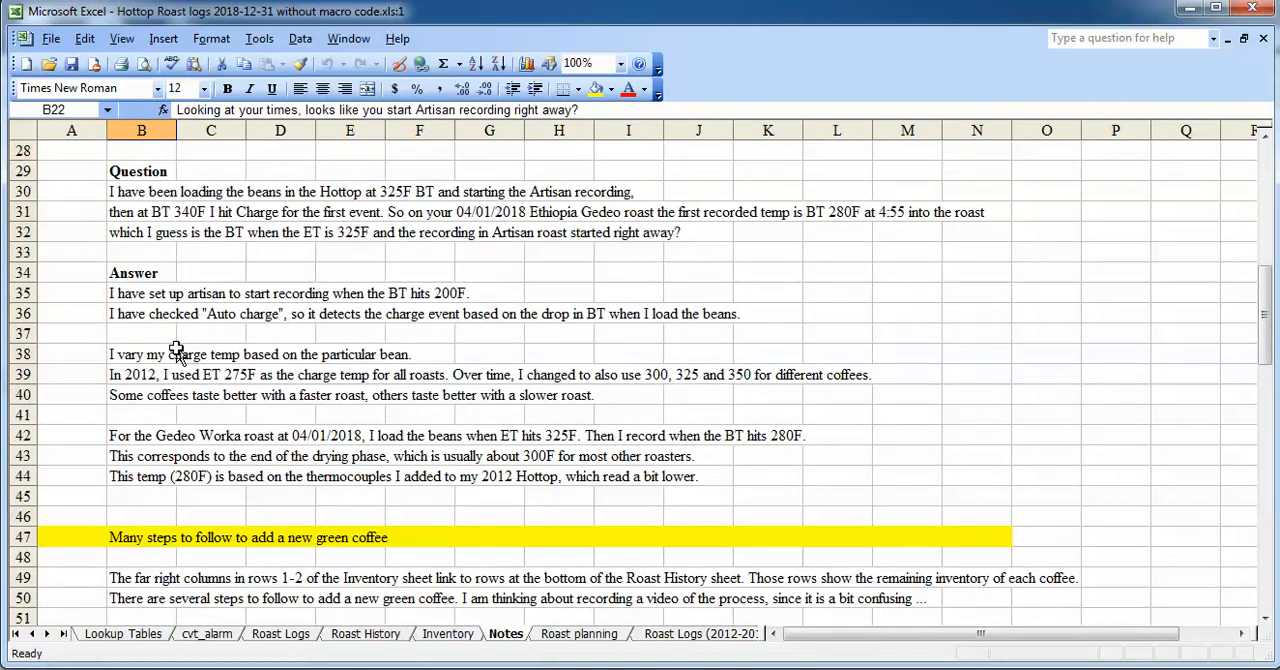
scroll(down, 3)
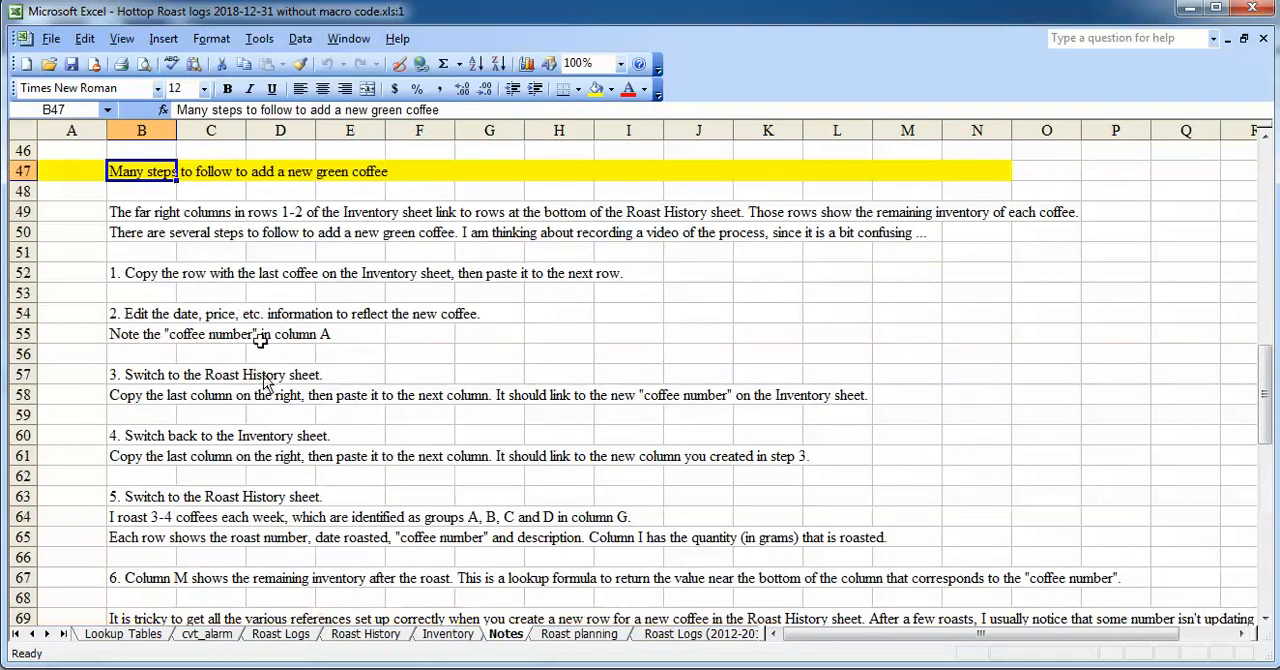
mouse_move(328, 470)
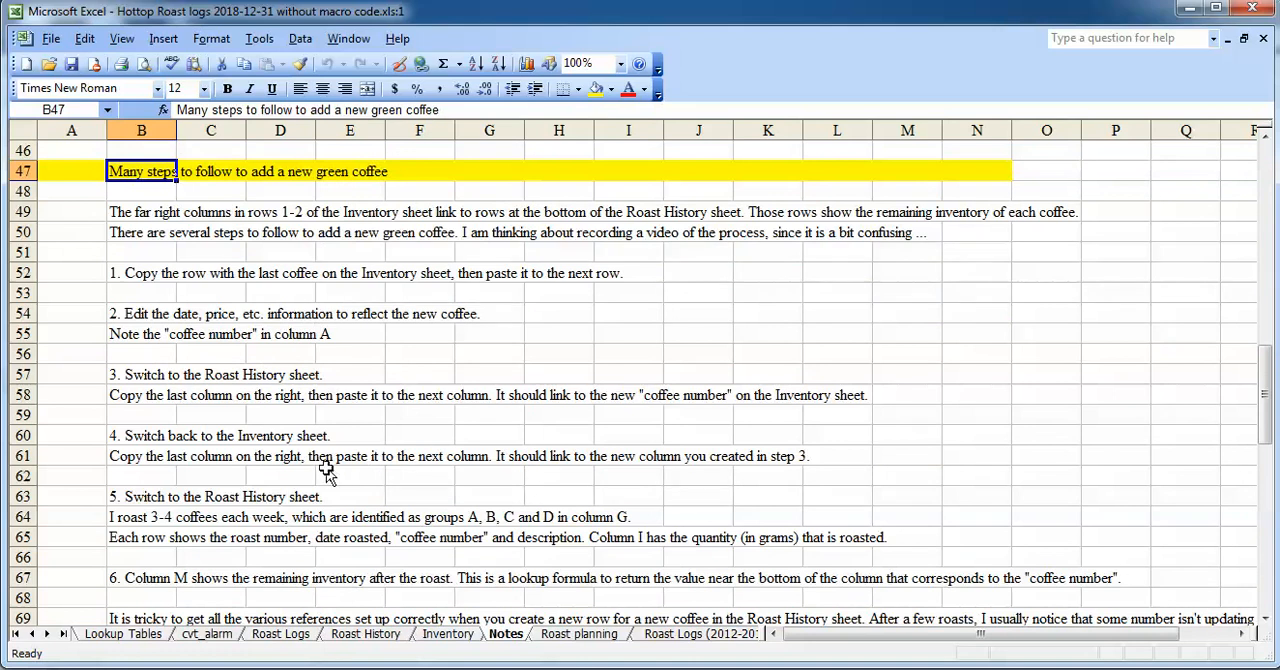
mouse_move(314, 394)
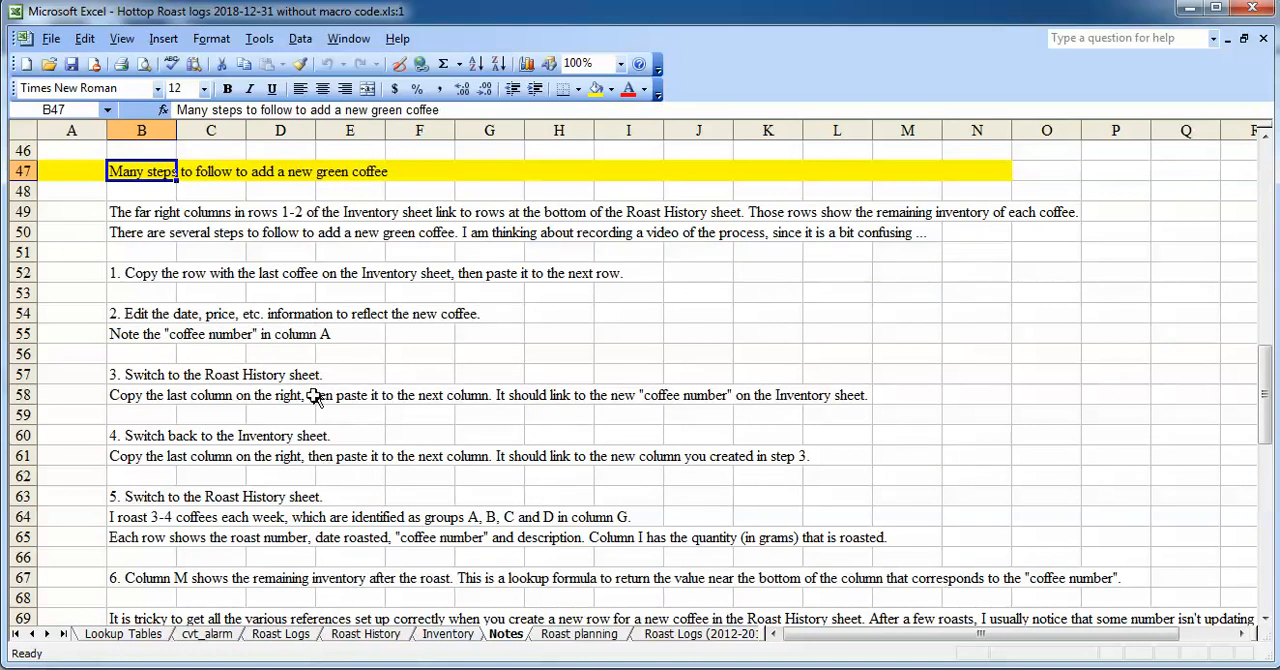
mouse_move(450, 645)
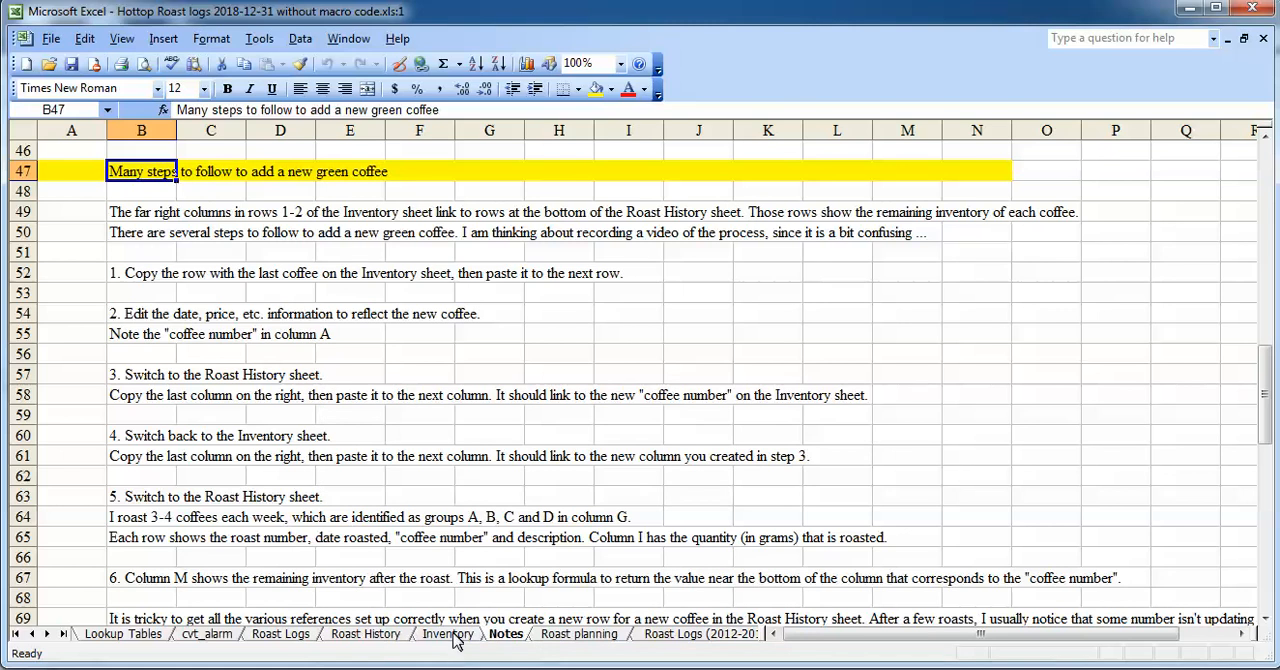
click(447, 633)
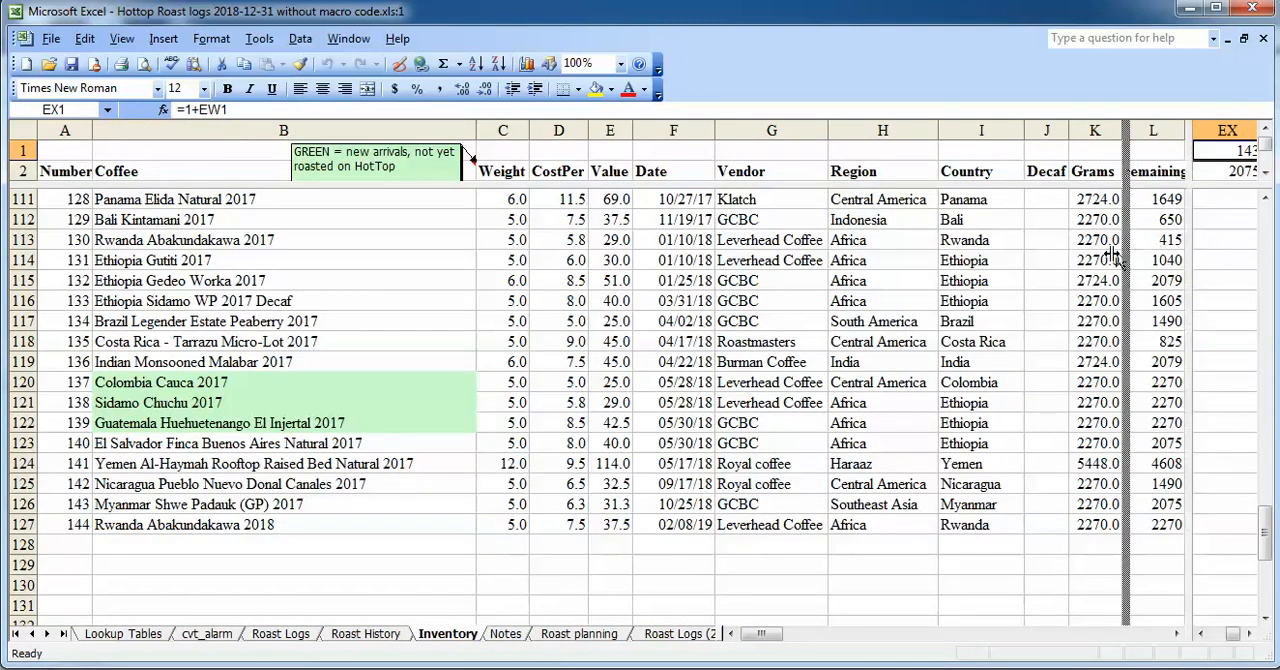
Inspect coffee 144's numbering formulas in EY1 and A127 and the remaining-grams formula in EY2, then go to Roast History
scroll(right, 3)
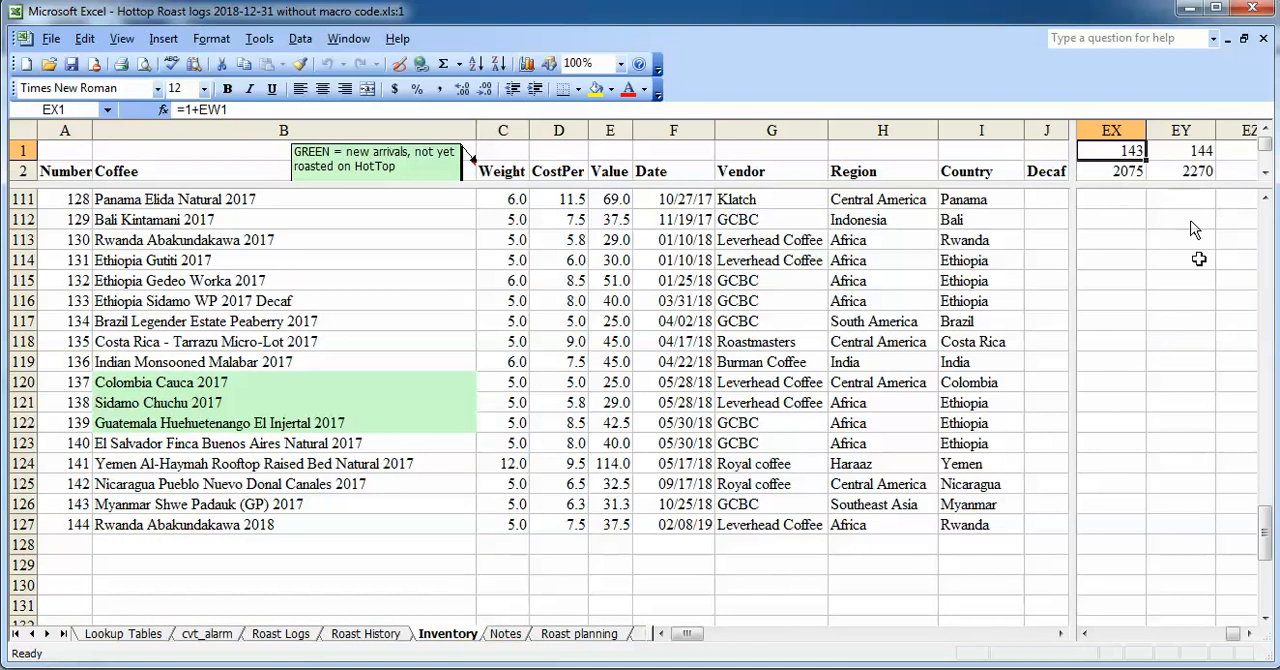
click(1250, 633)
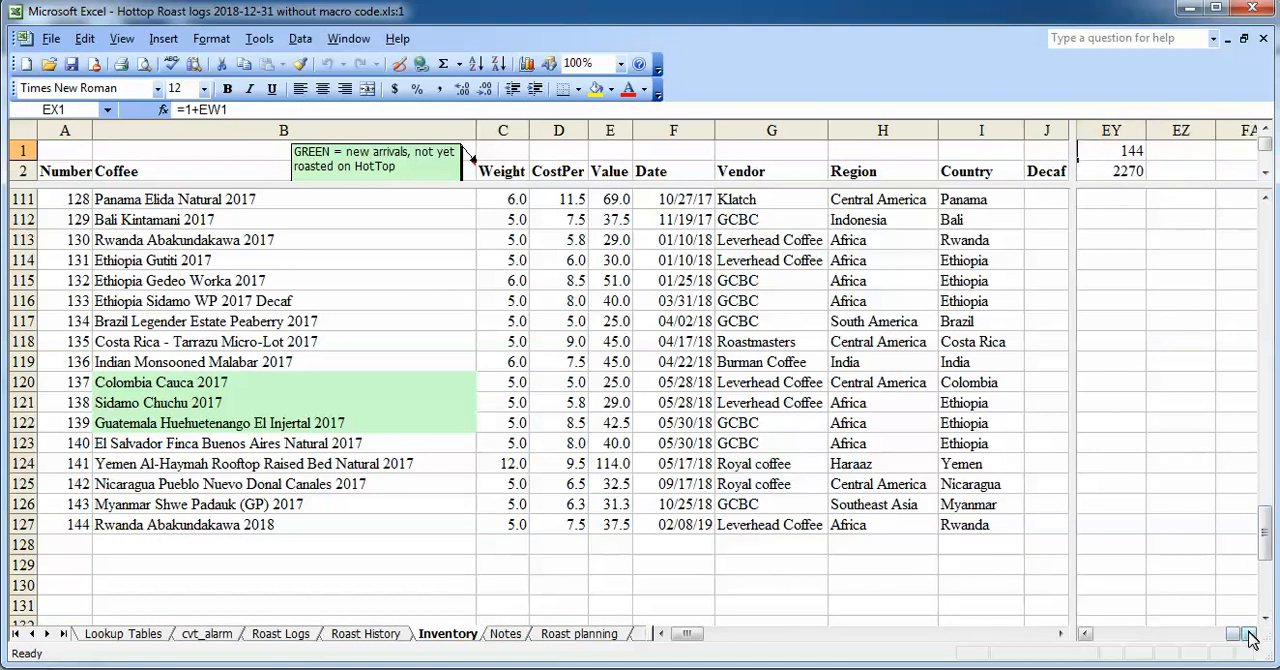
click(1110, 150)
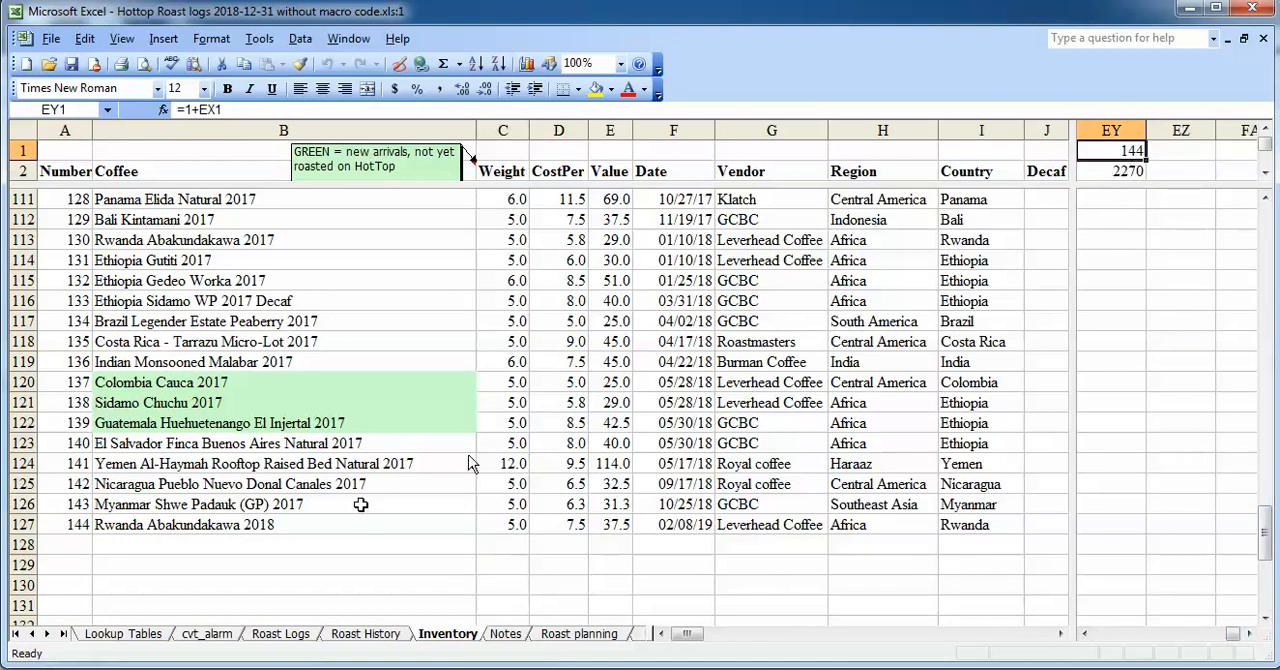
click(64, 524)
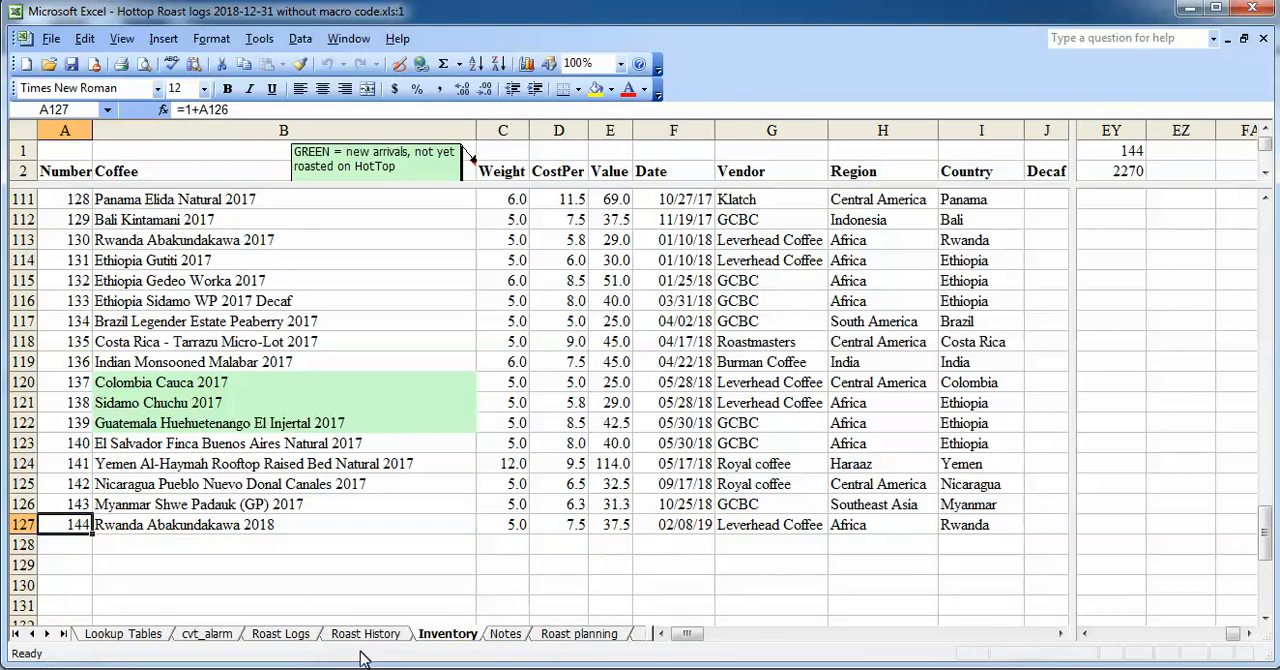
mouse_move(408, 540)
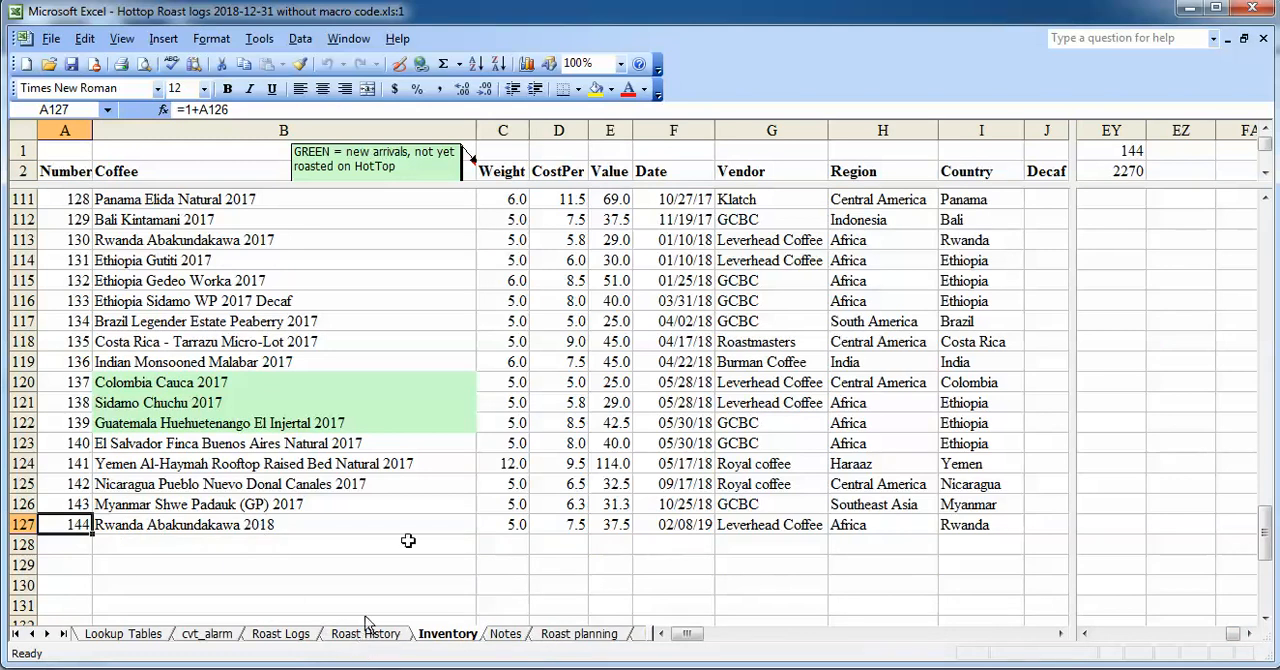
click(1110, 150)
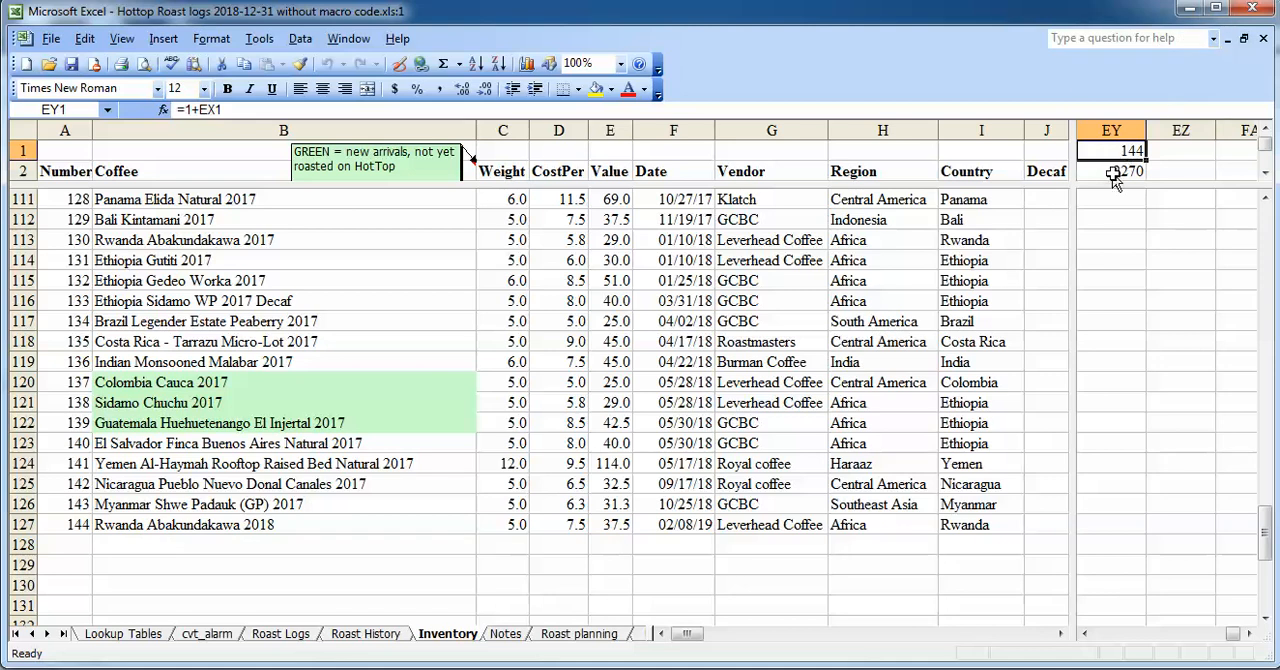
click(1110, 170)
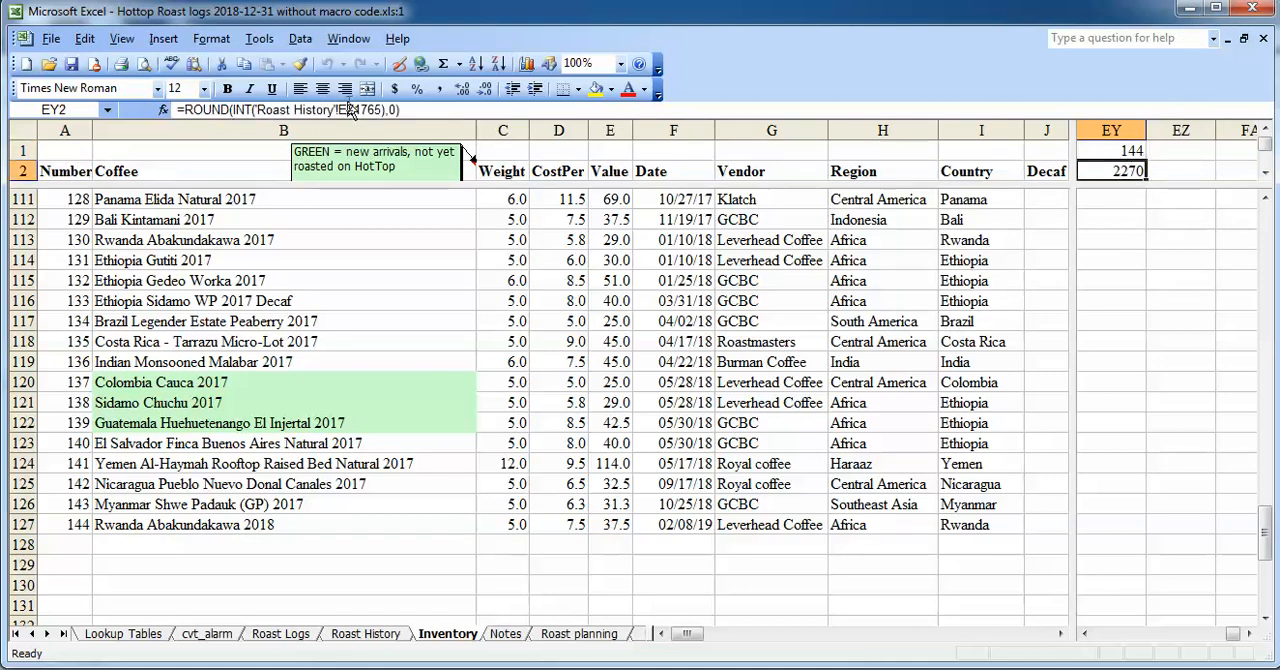
mouse_move(347, 110)
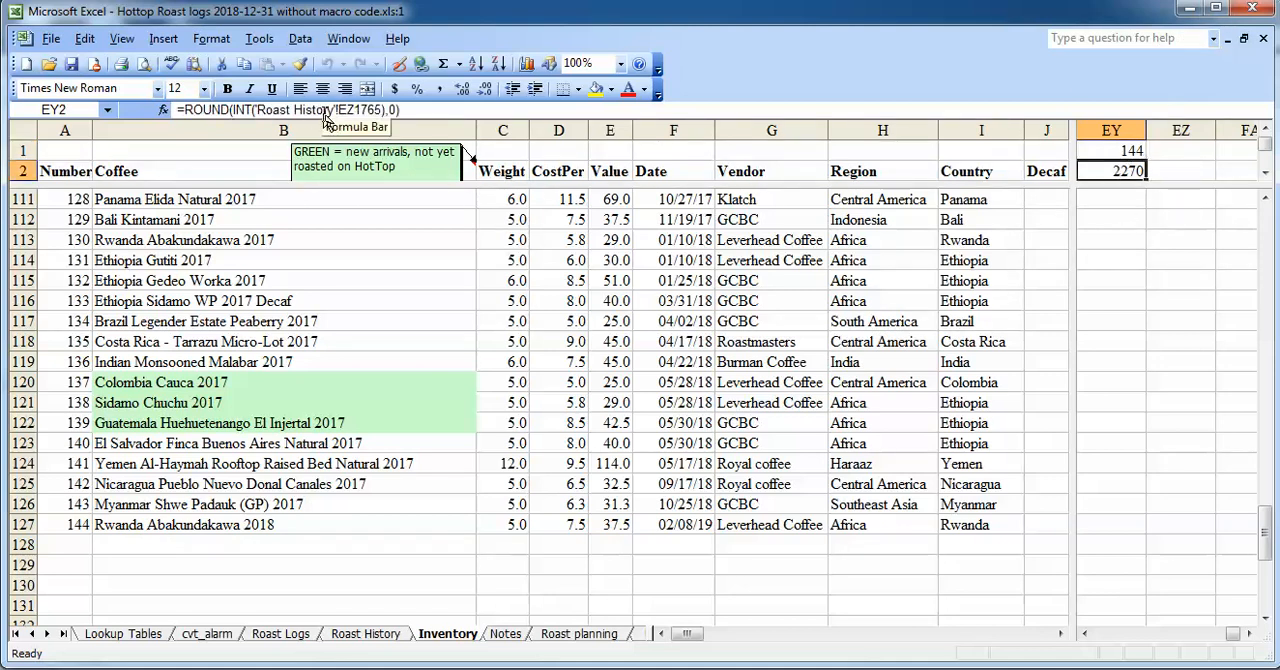
click(366, 633)
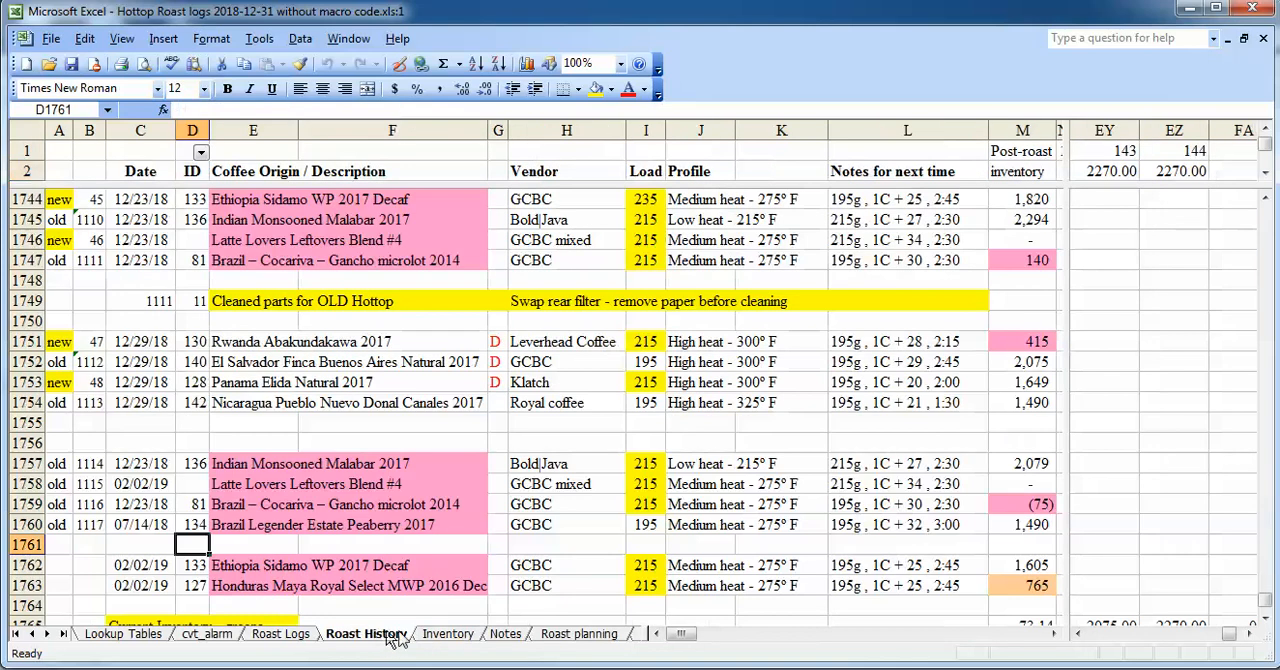
Inspect EZ1's coffee number 144, EZ2's inventory lookup of 2270.00 and EZ1767's Rwanda Abakundakawa 2018 name lookup
click(1174, 150)
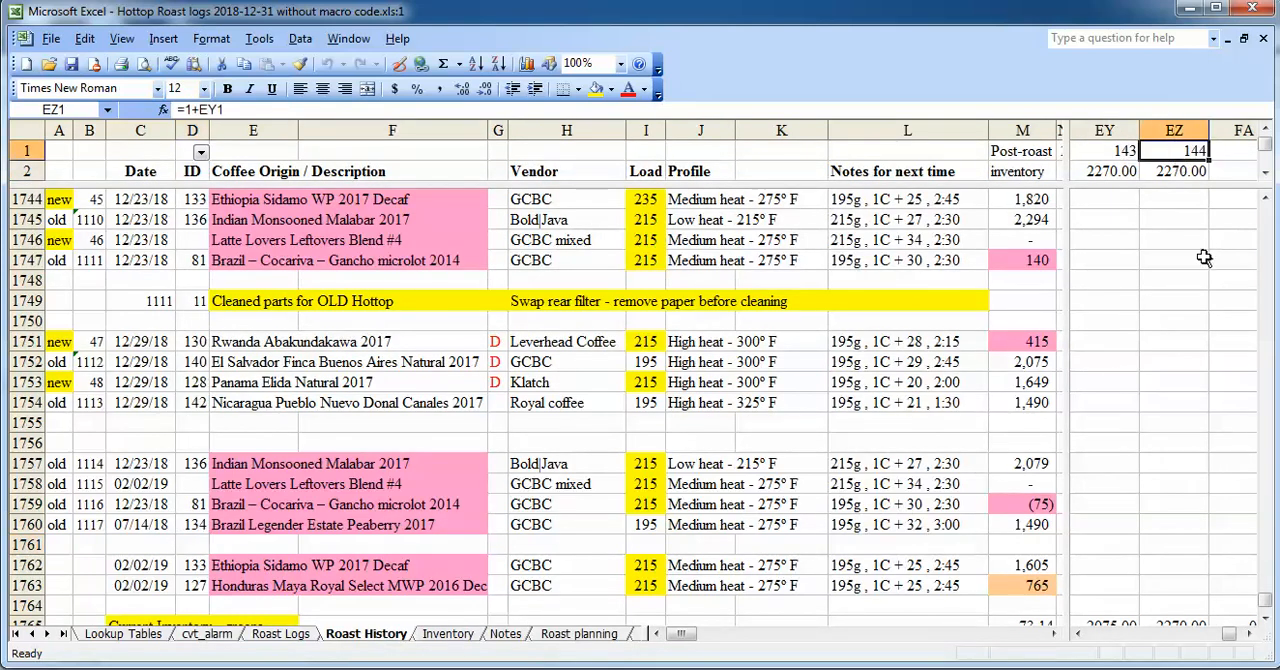
mouse_move(1211, 270)
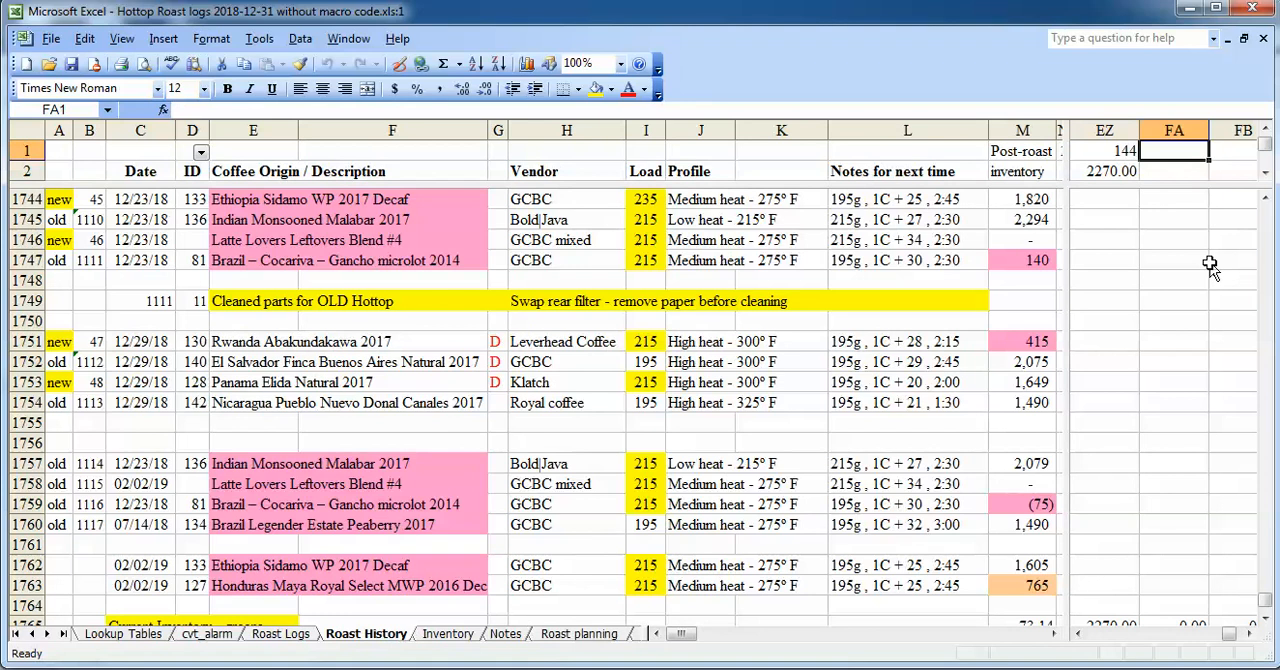
click(1104, 170)
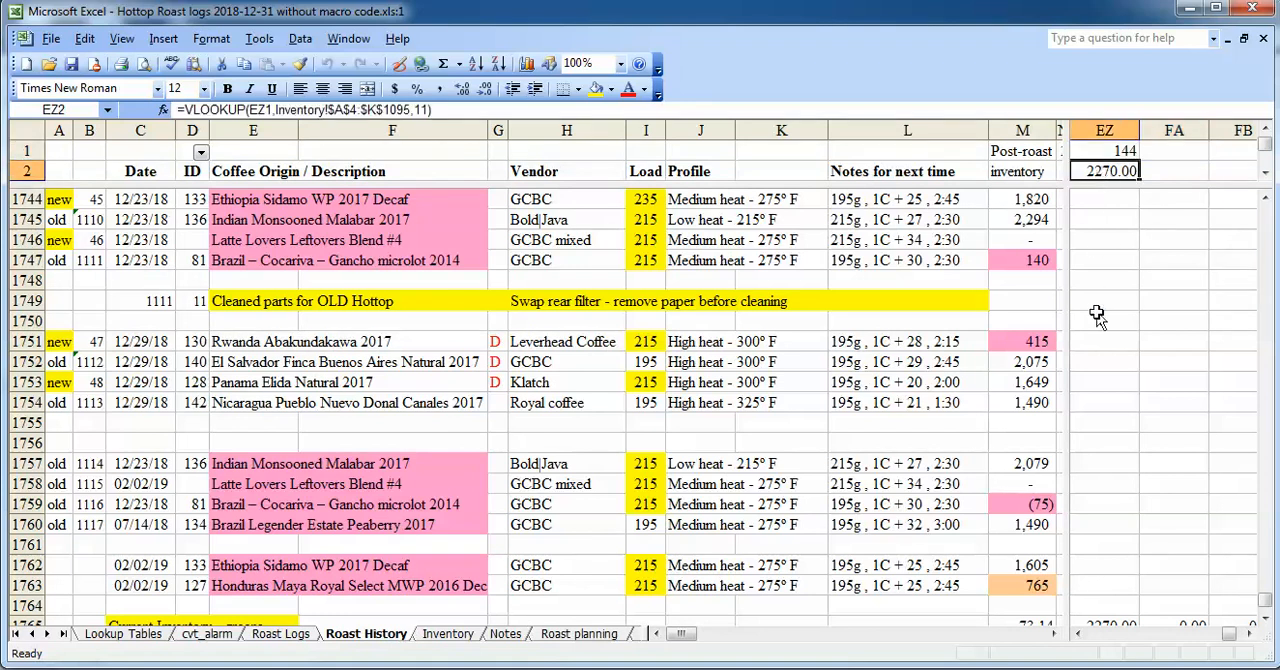
click(1104, 402)
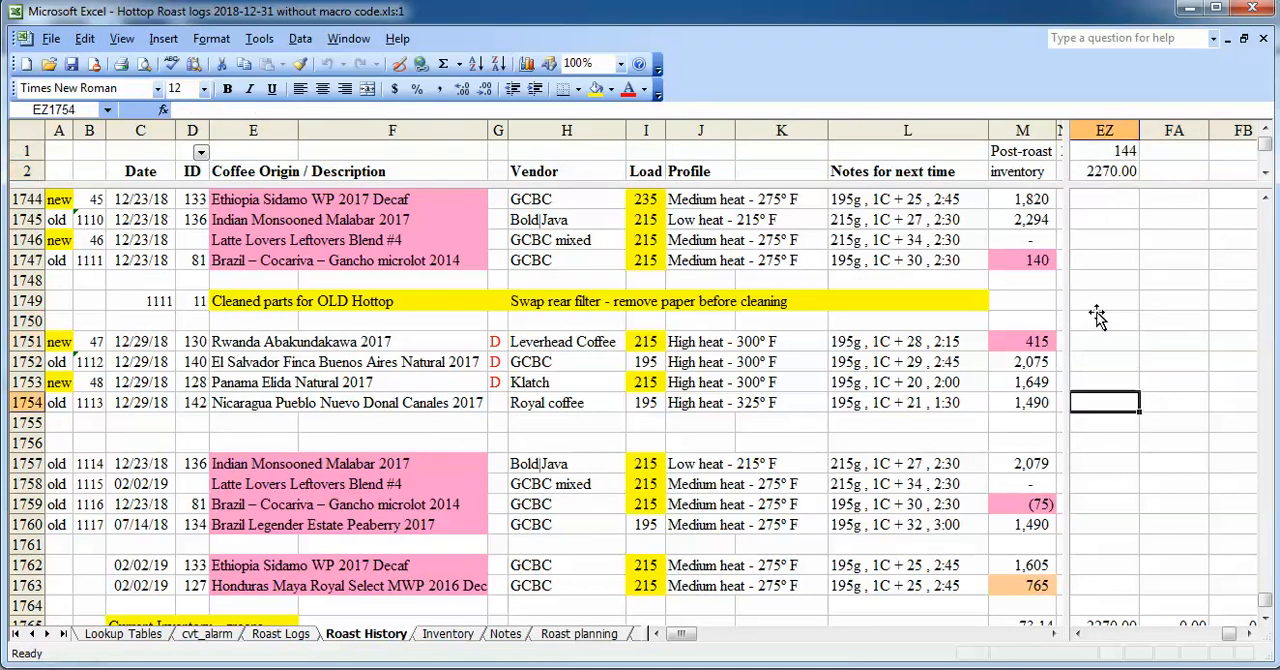
scroll(down, 3)
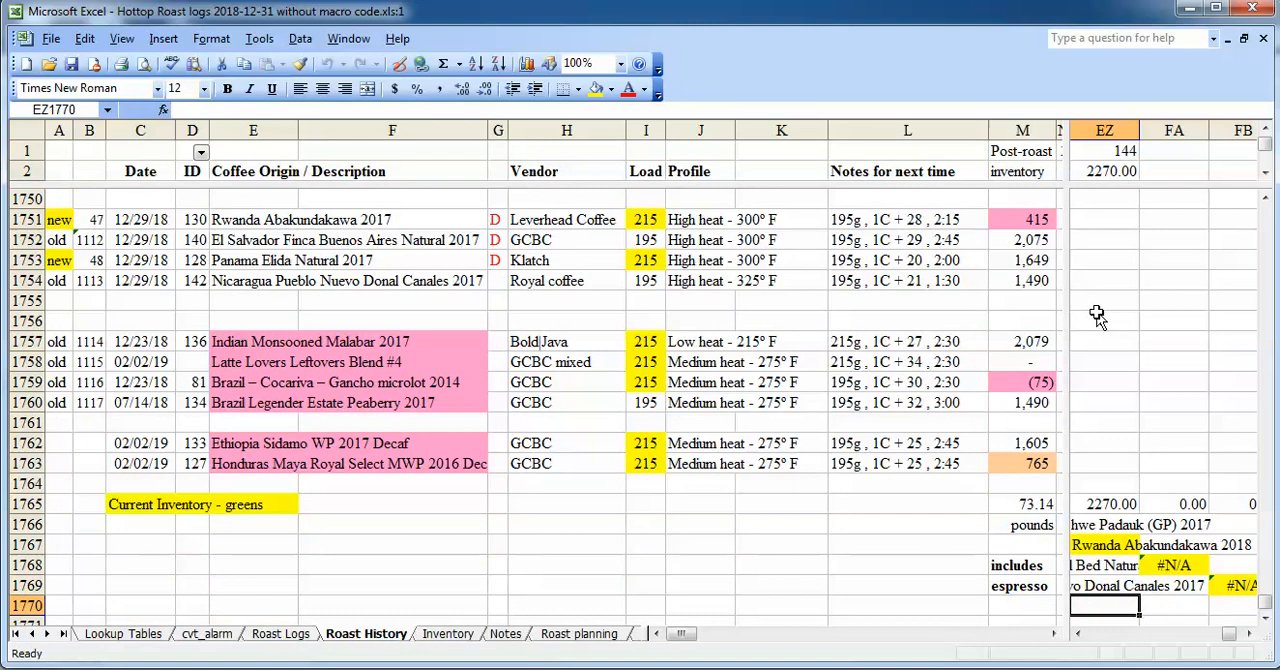
click(1105, 544)
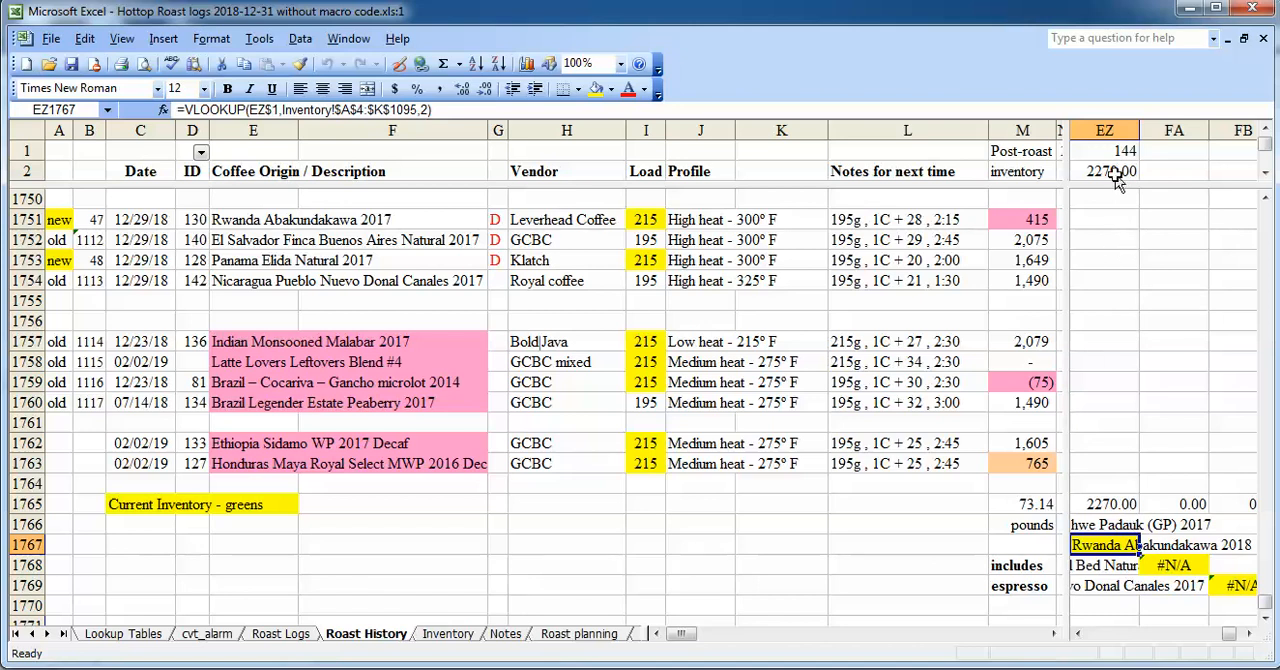
mouse_move(1118, 508)
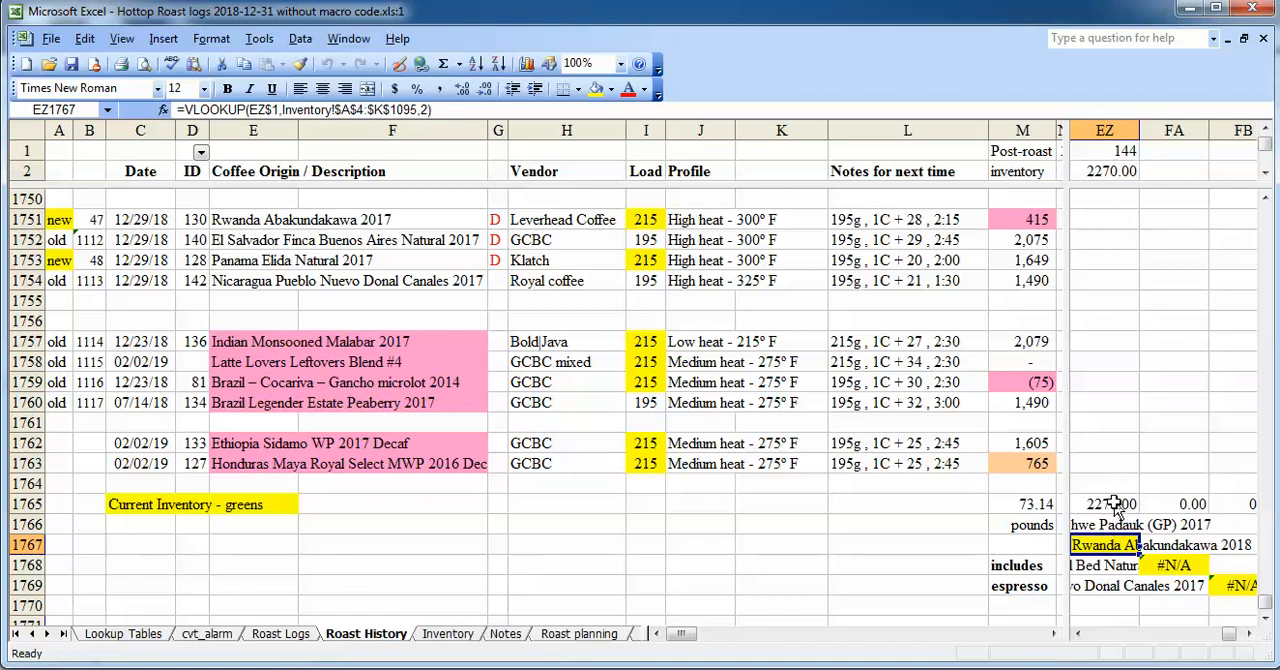
Copy coffee 144's summary formulas into column FA, confirming FA1 (=1+EZ1) gives 145 and its name lookup, then go to Inventory
click(1174, 150)
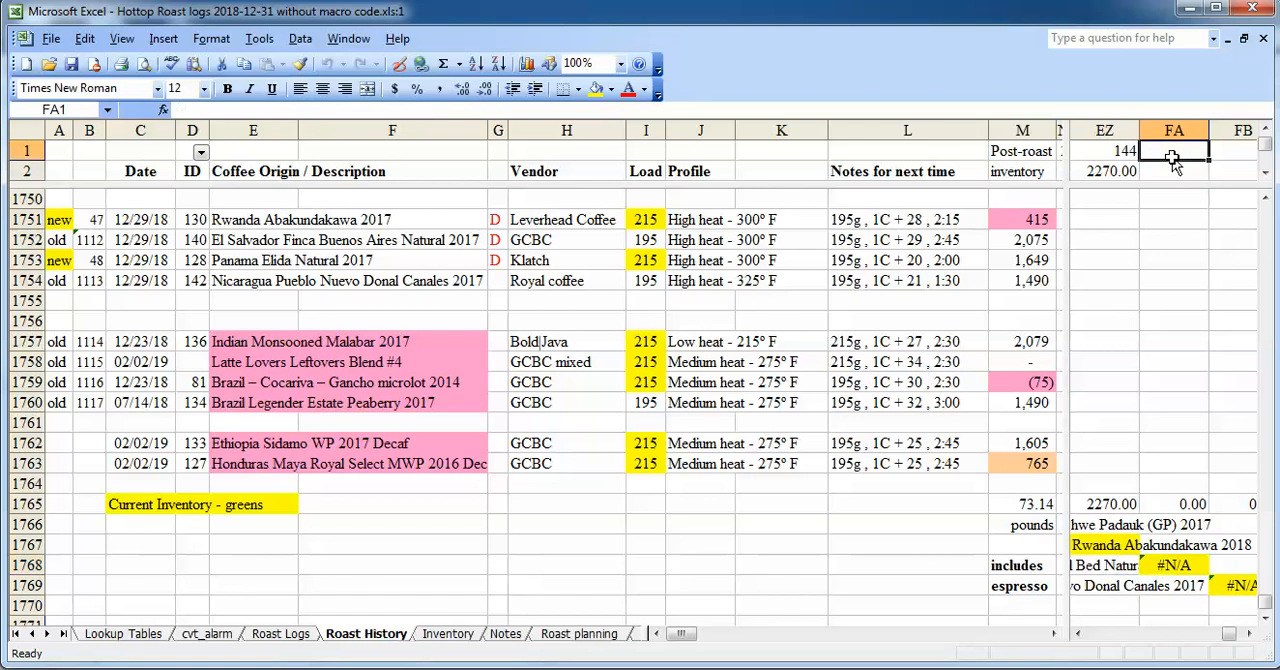
click(1104, 150)
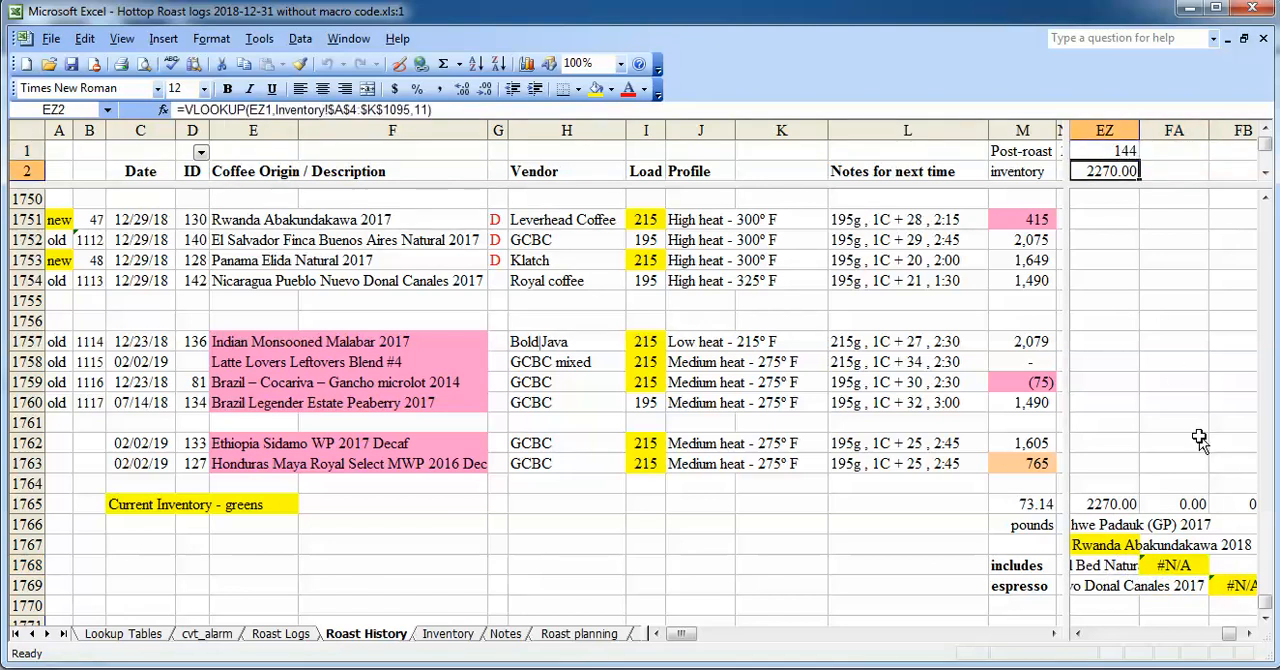
click(1104, 150)
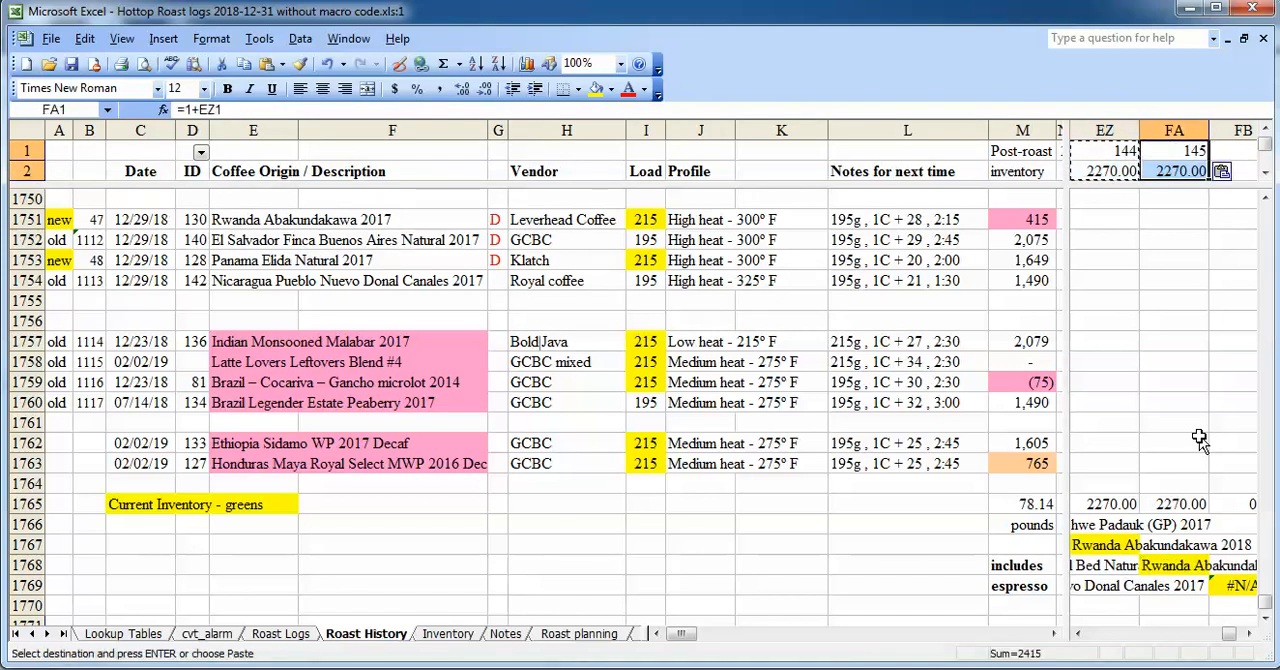
click(1174, 260)
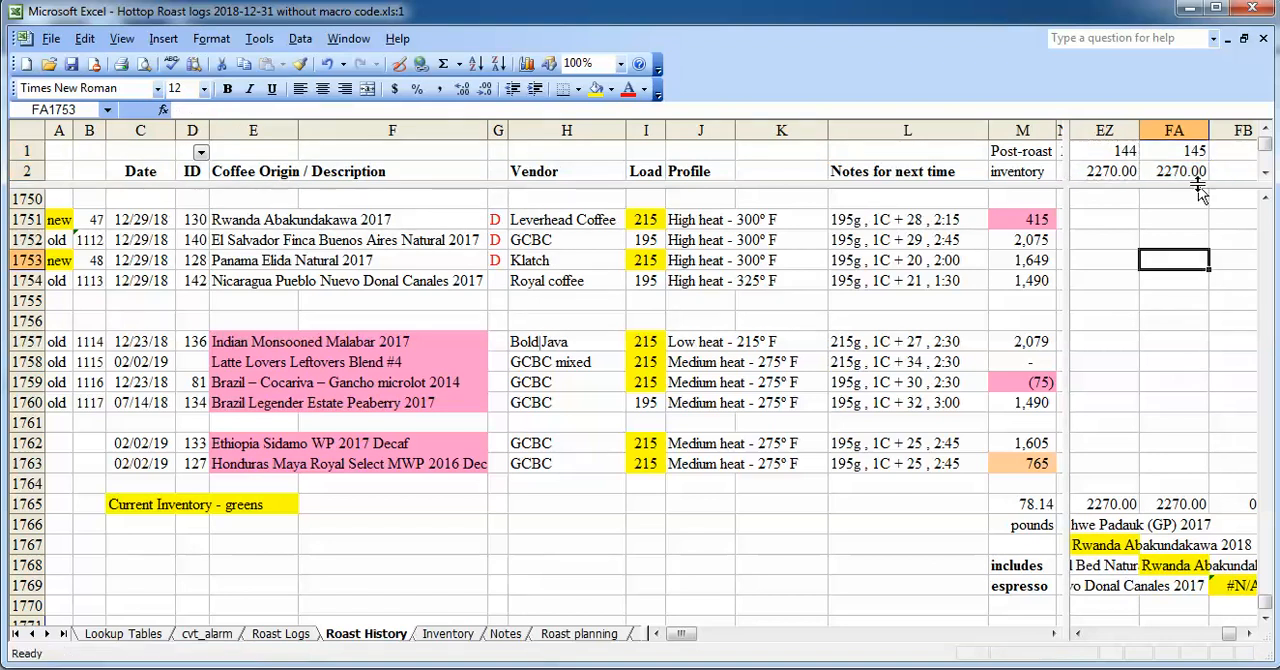
click(1174, 150)
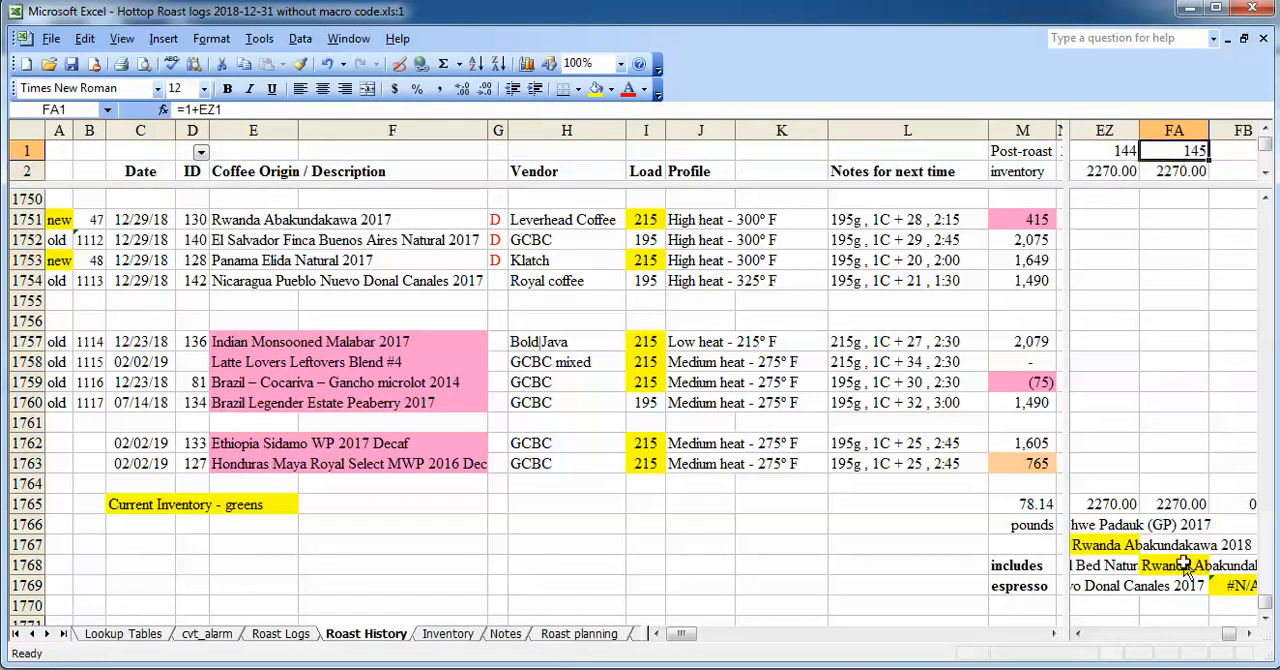
click(1175, 565)
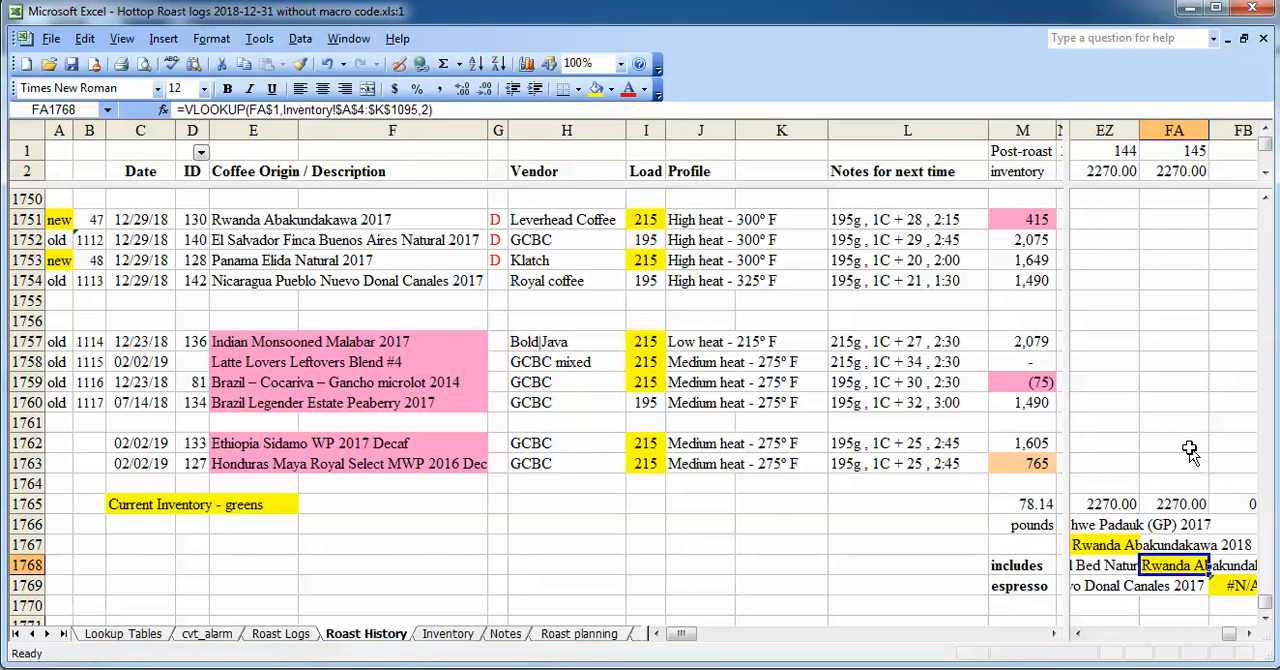
mouse_move(1181, 302)
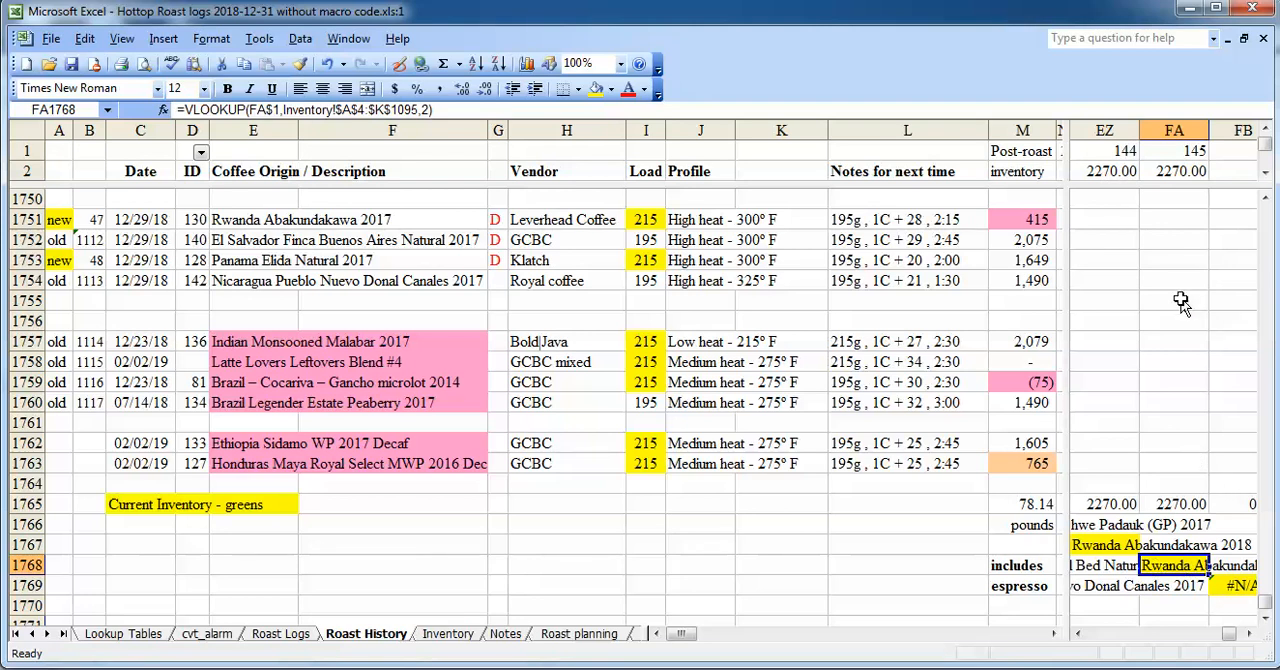
click(447, 633)
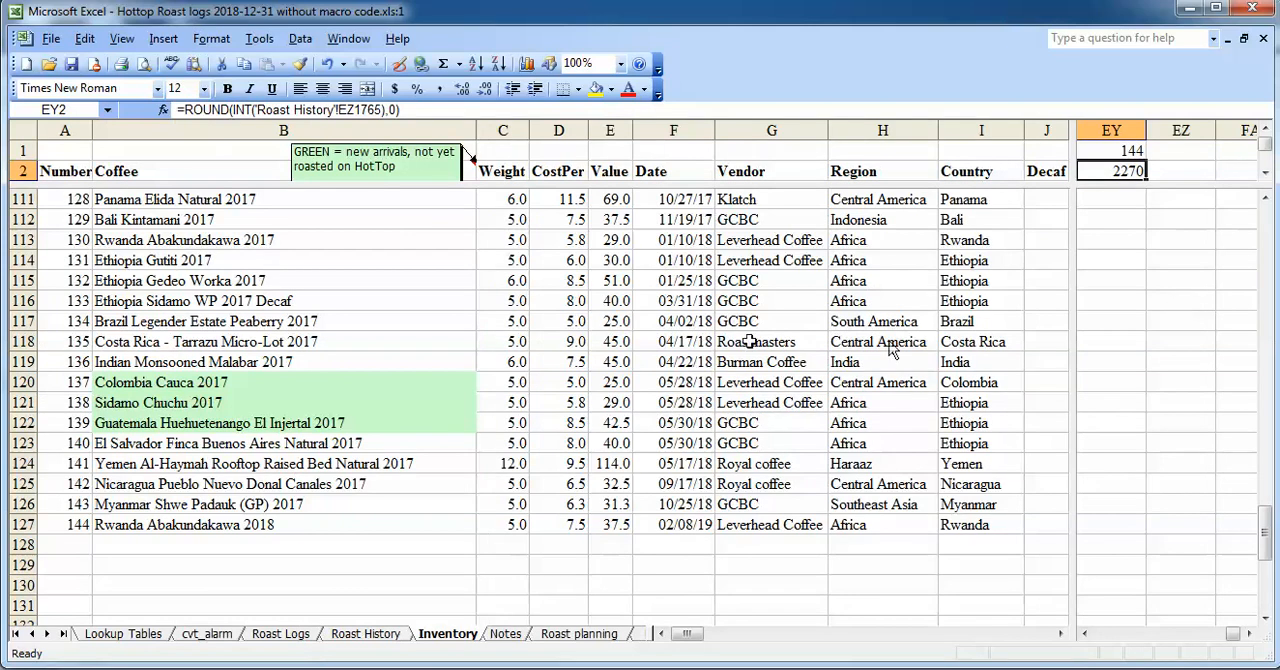
mouse_move(25, 528)
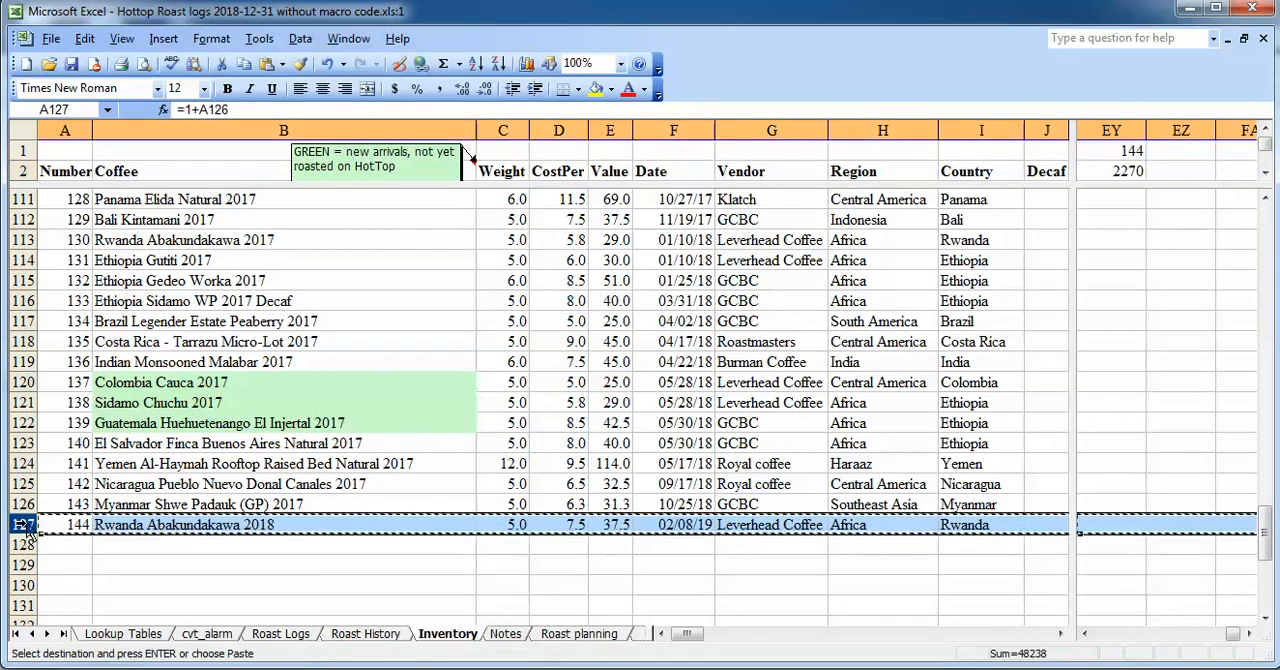
Copy coffee 144's row into row 128 as coffee 145 and name it 'Dummy 2019'
right_click(22, 544)
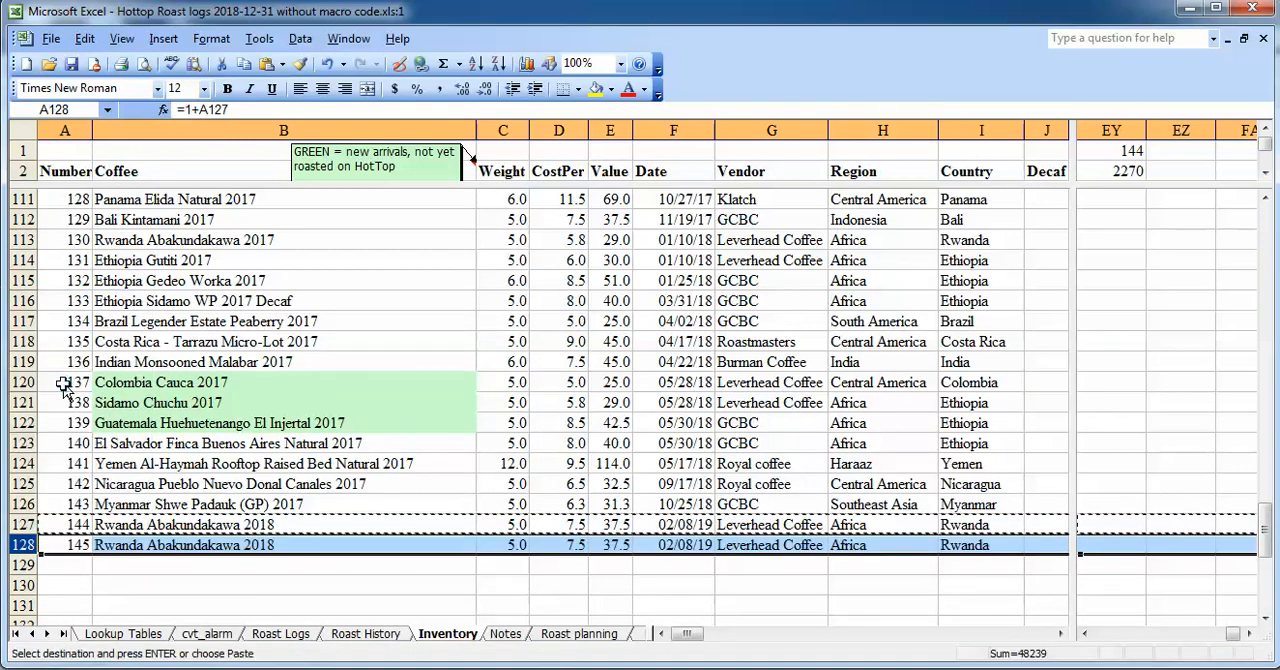
click(283, 544)
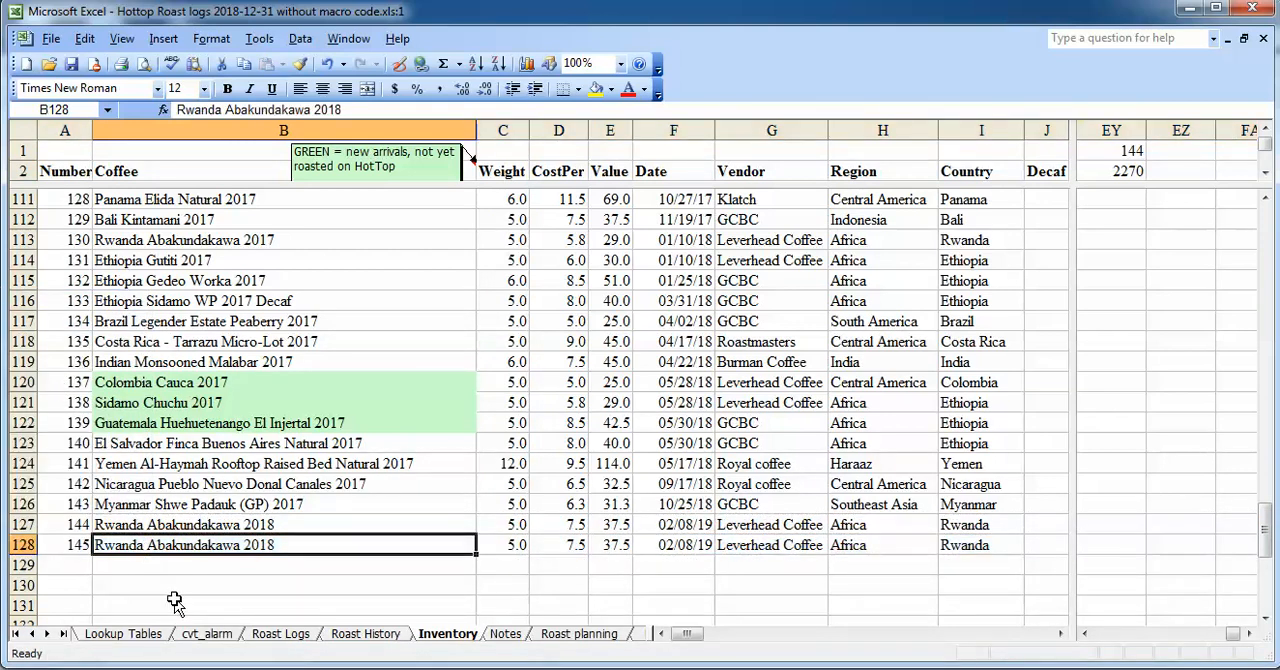
text(Dummy)
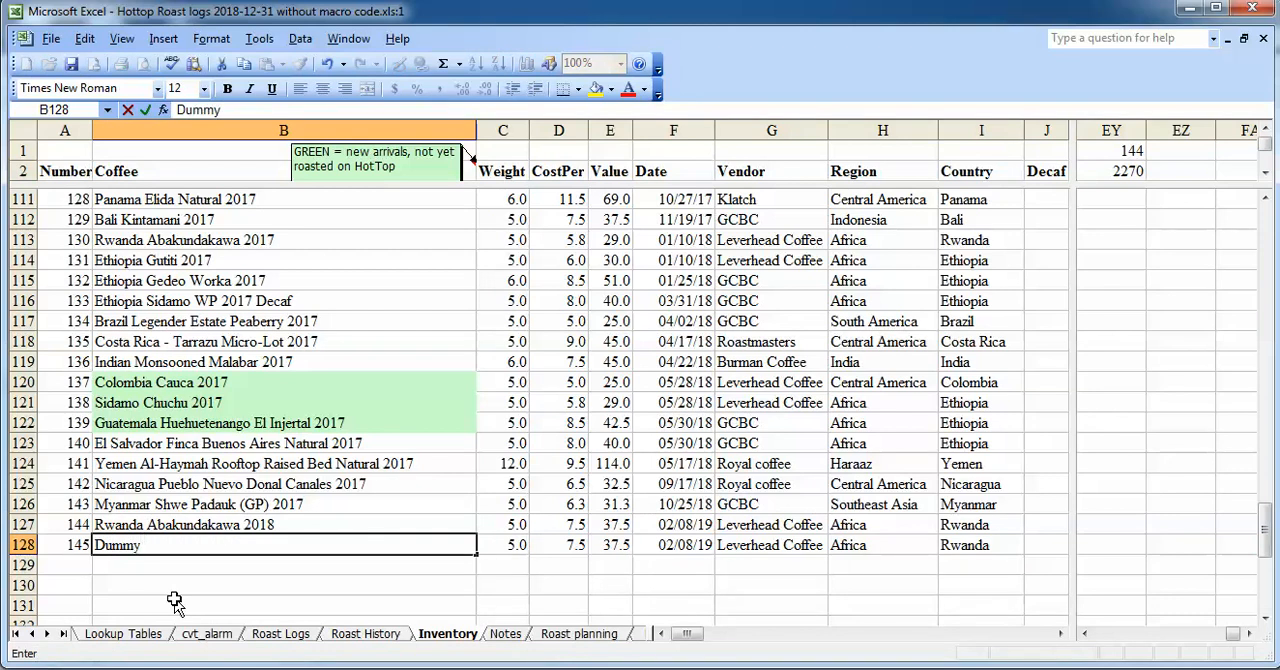
text(2019)
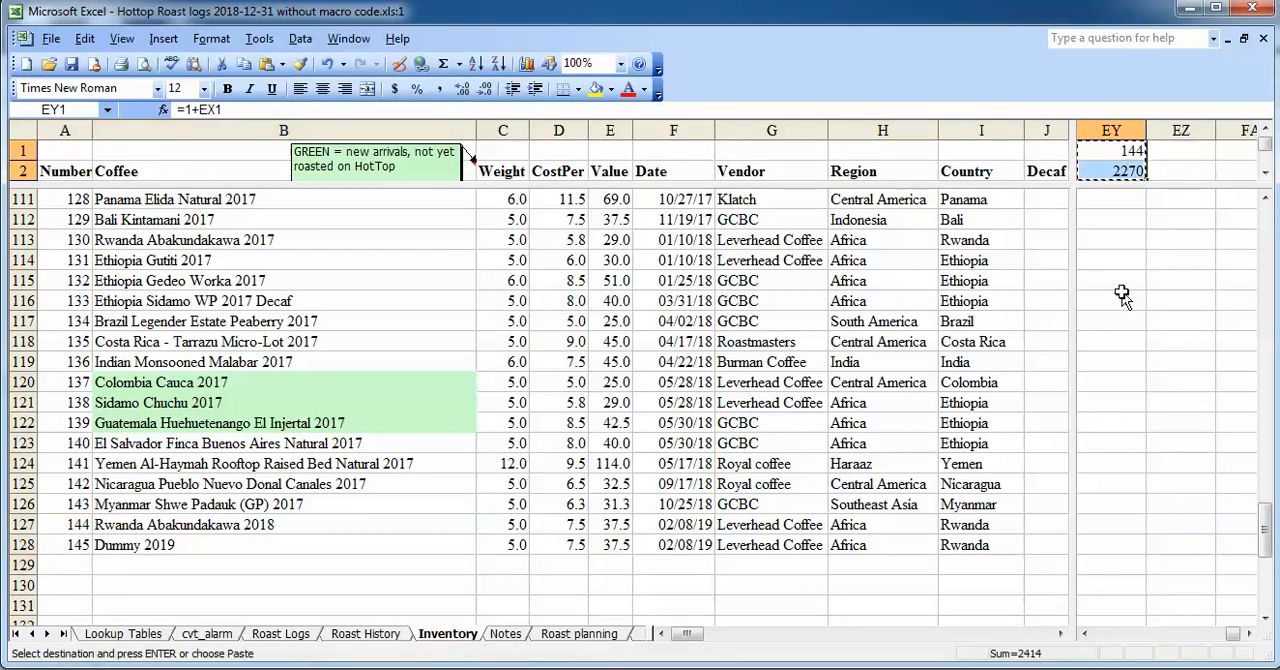
Fill Inventory column EZ with coffee 145's summary formulas (ROUND total 2724 g) and return to Roast History
click(1180, 150)
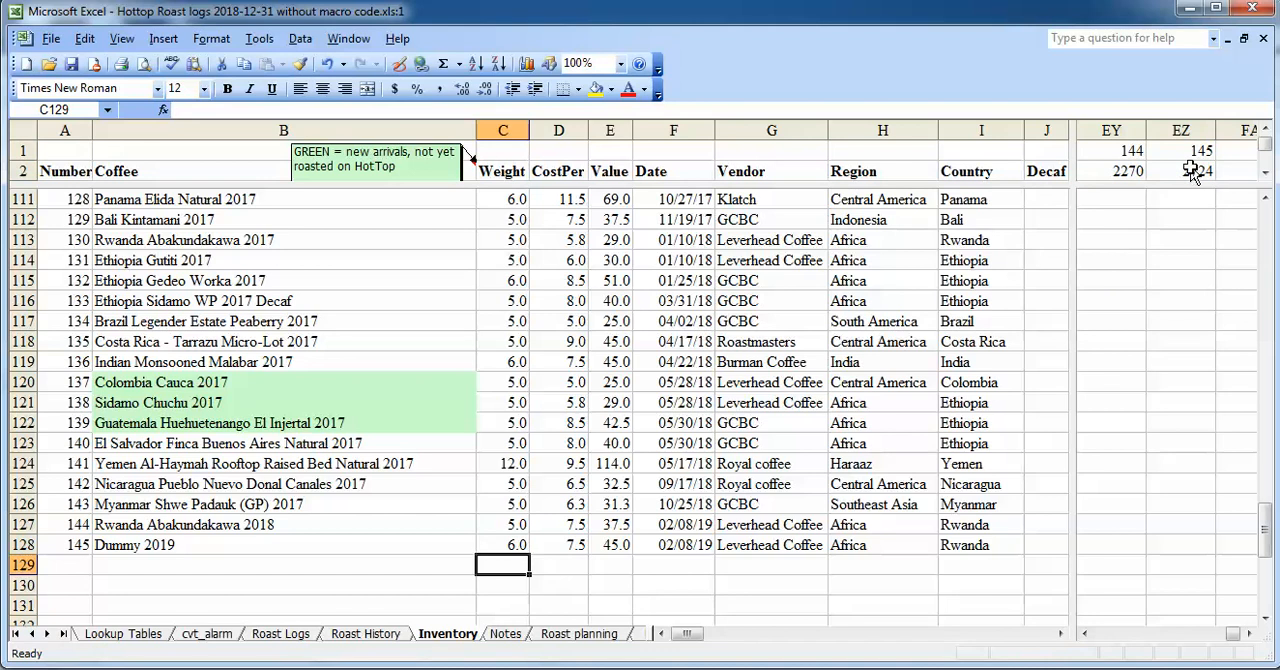
click(1181, 171)
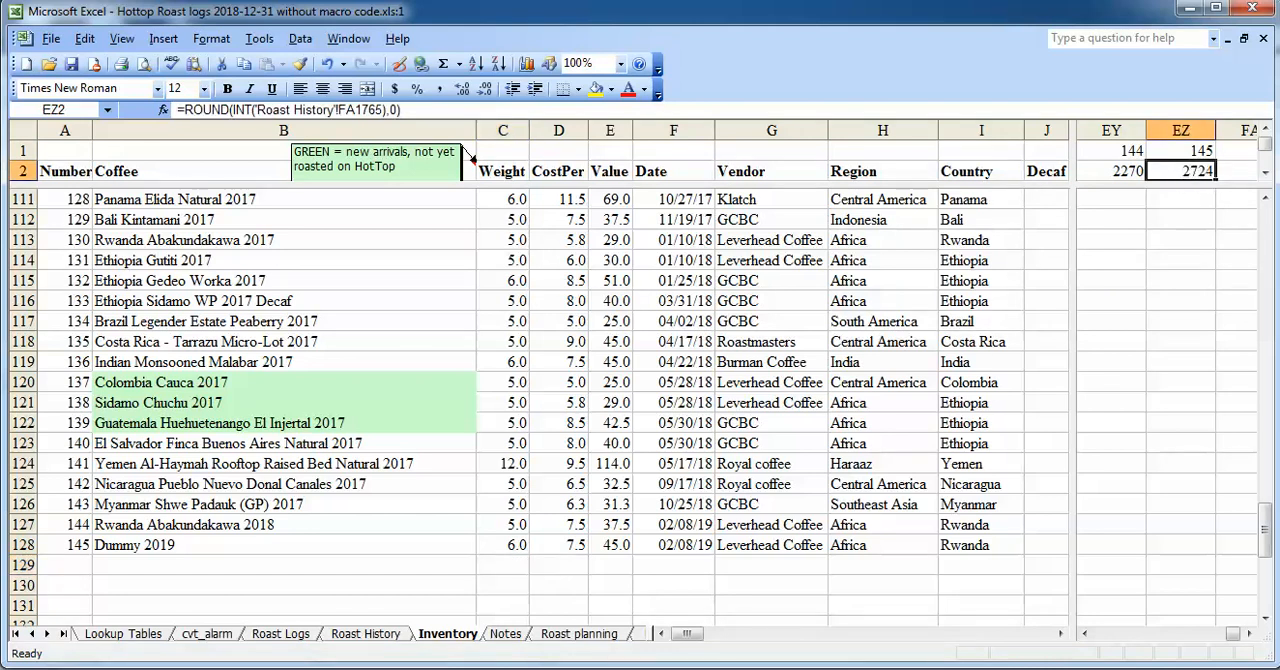
click(365, 633)
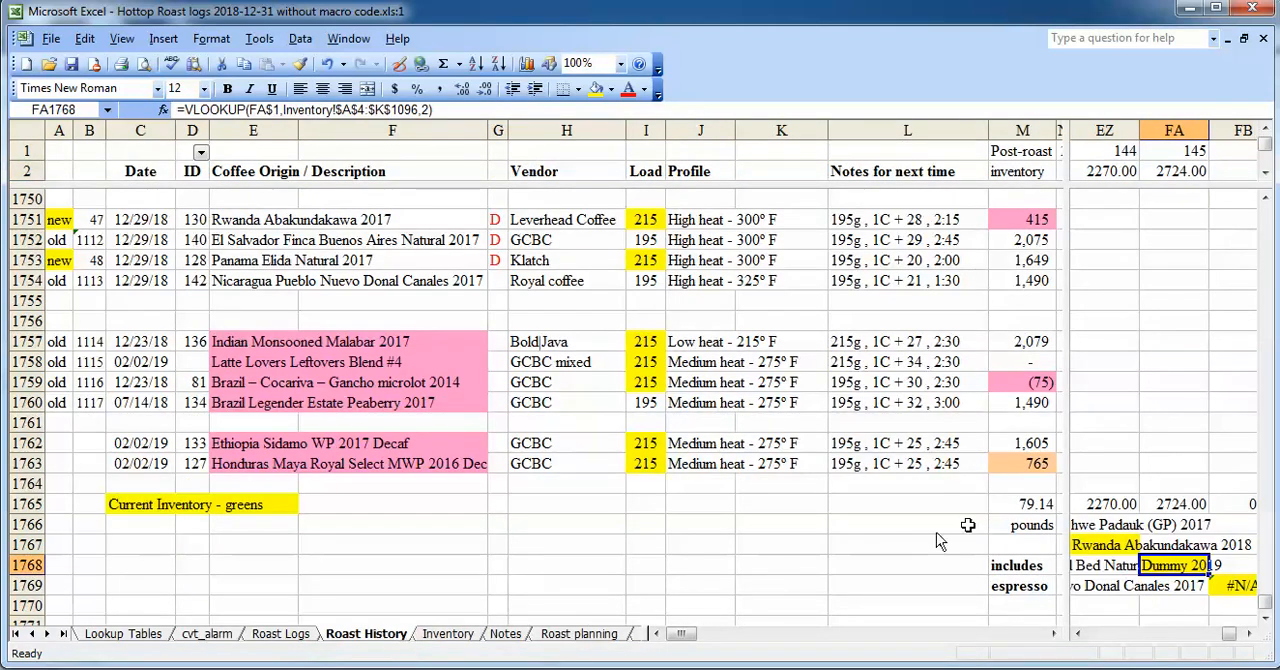
click(1174, 171)
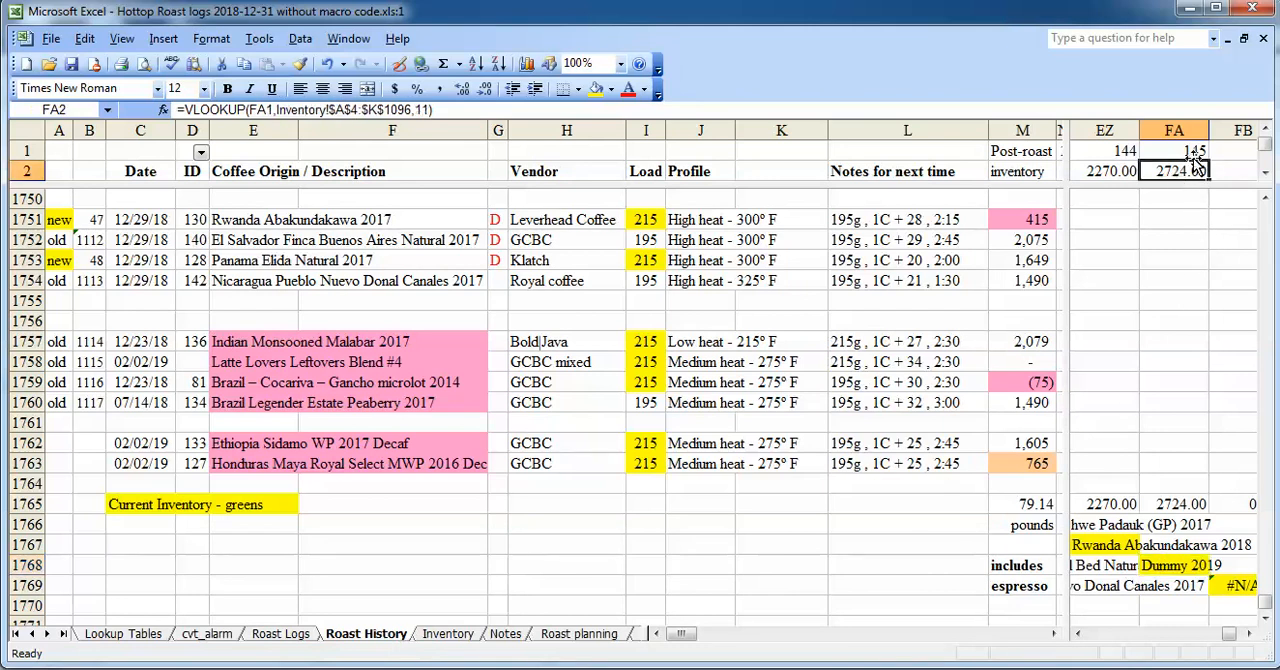
click(1174, 565)
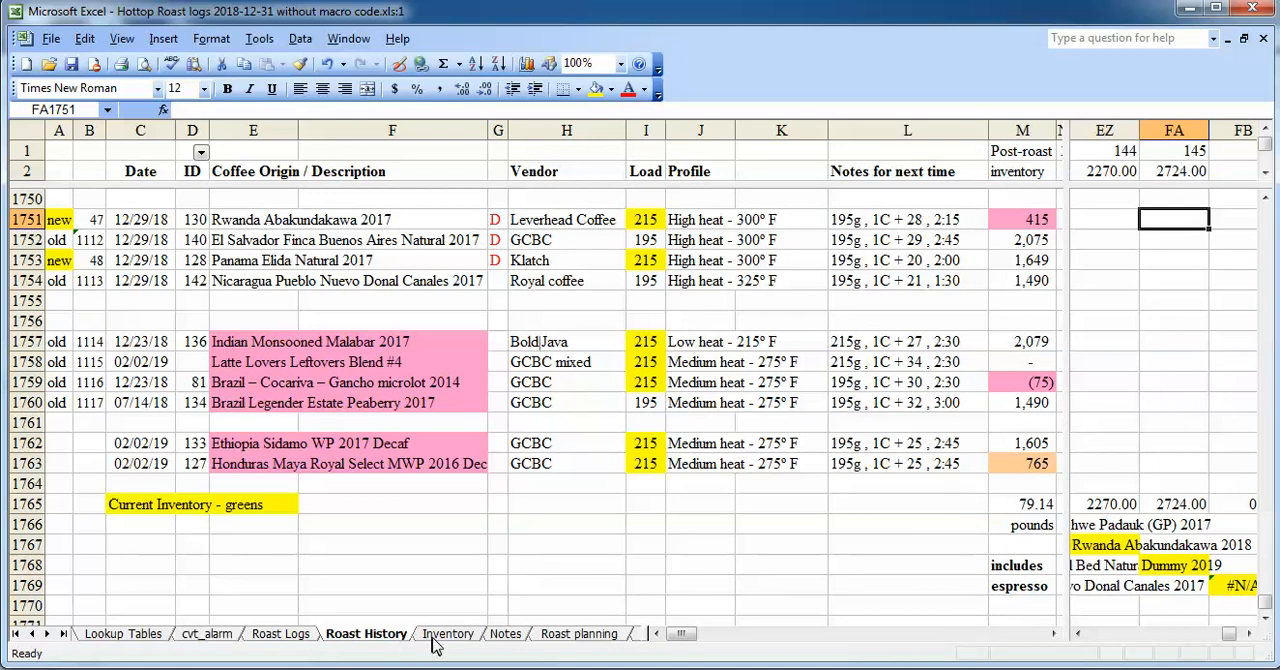
mouse_move(390, 640)
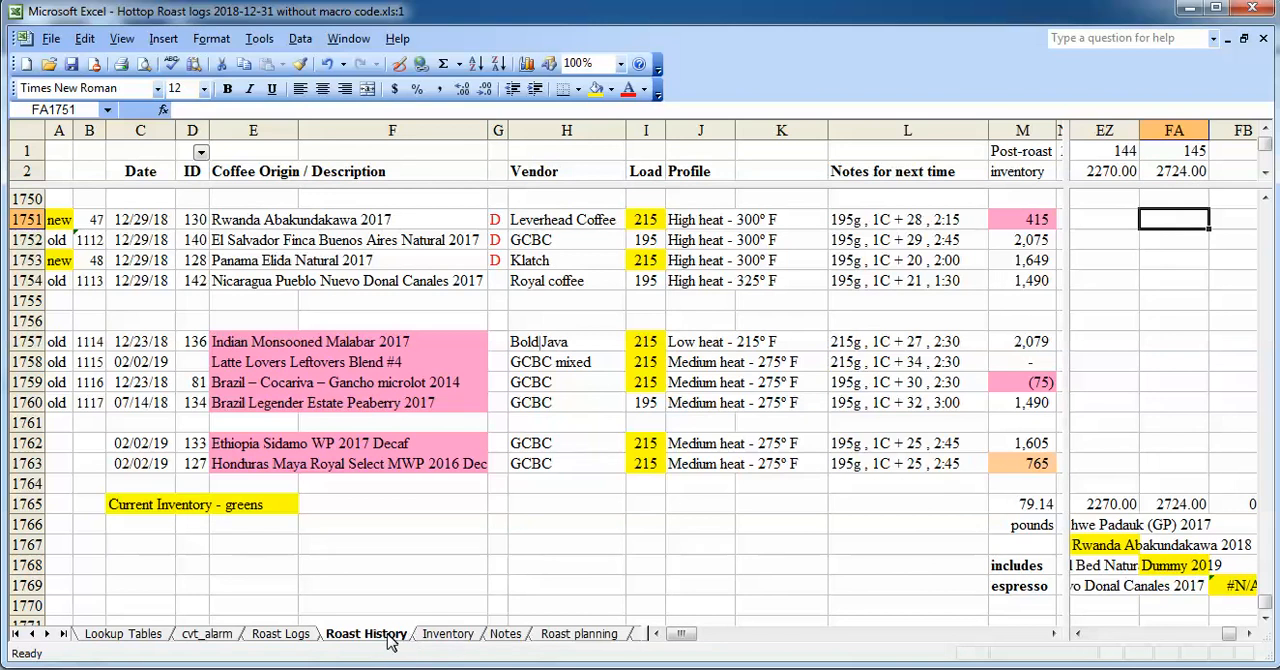
click(280, 633)
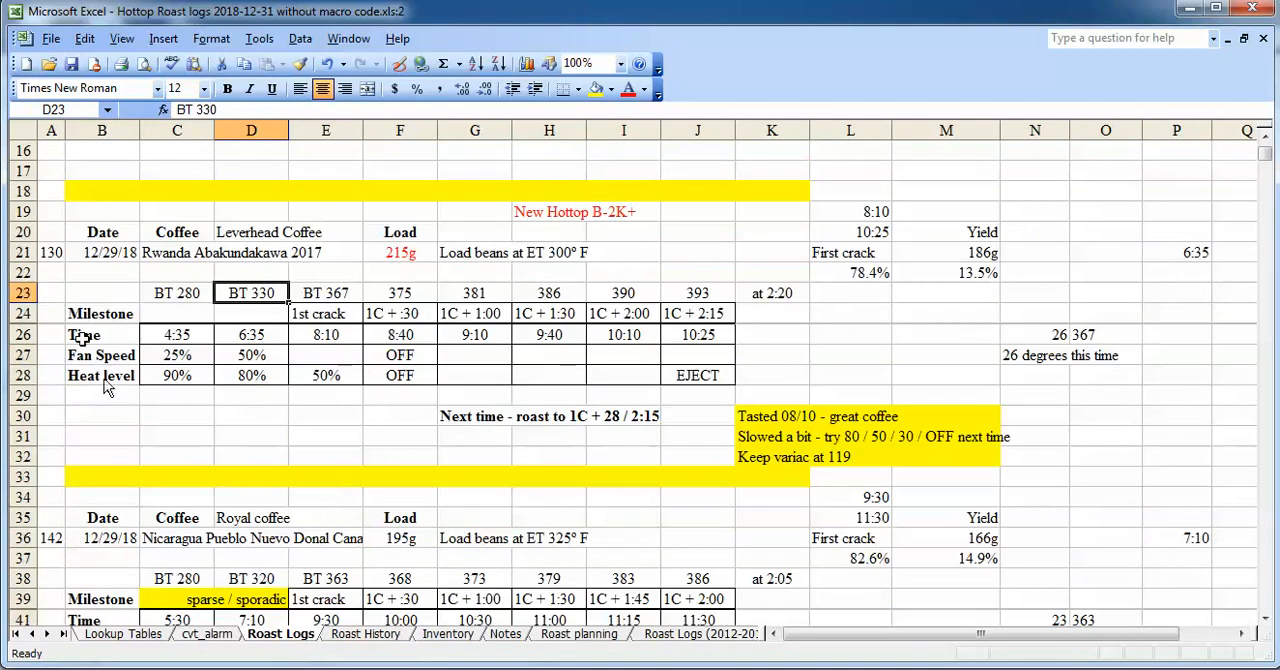
click(51, 252)
text(145)
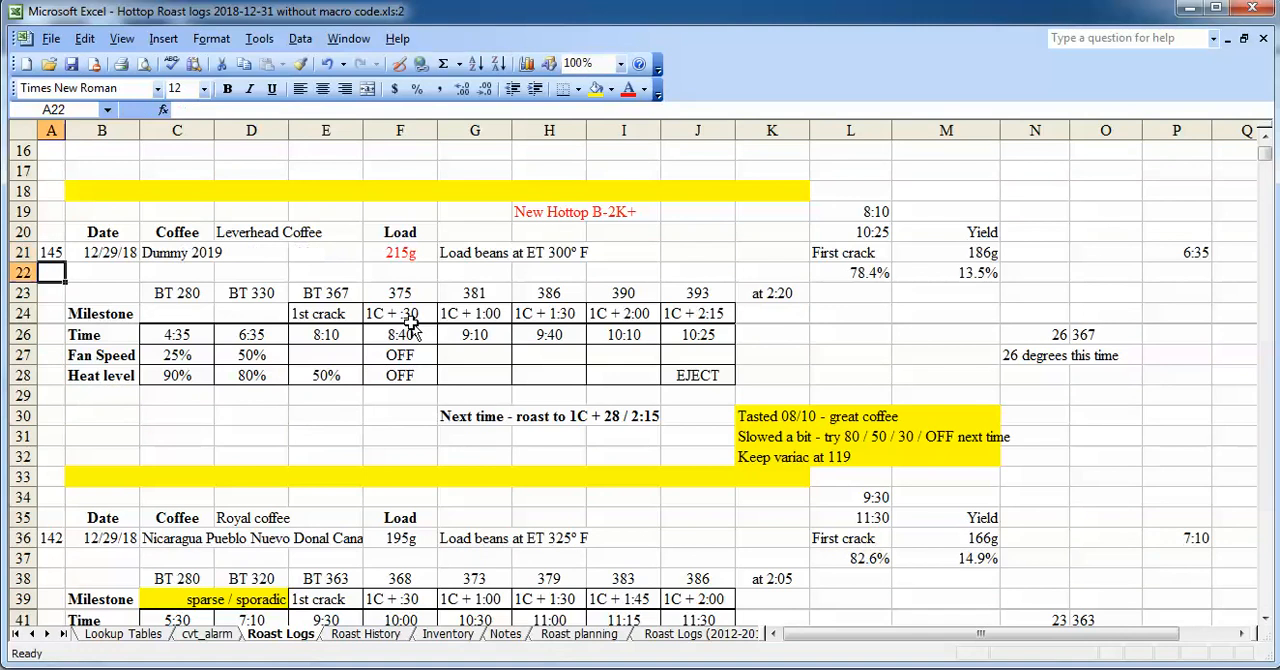
click(177, 252)
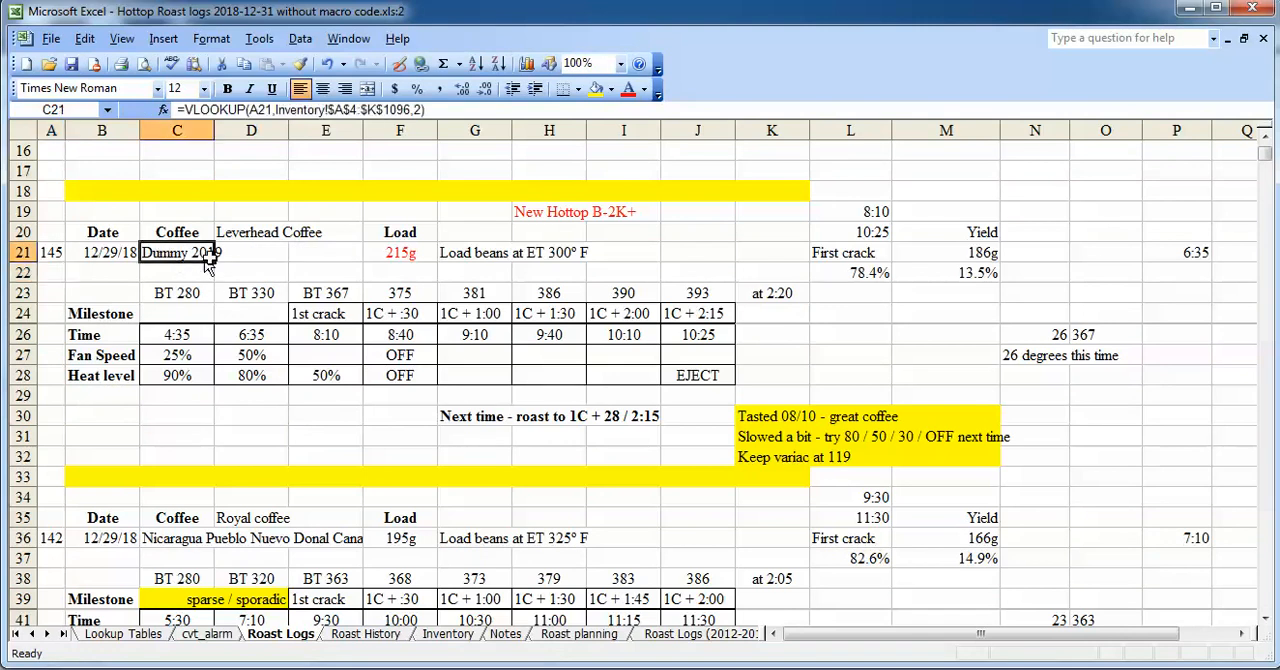
mouse_move(265, 272)
text(130)
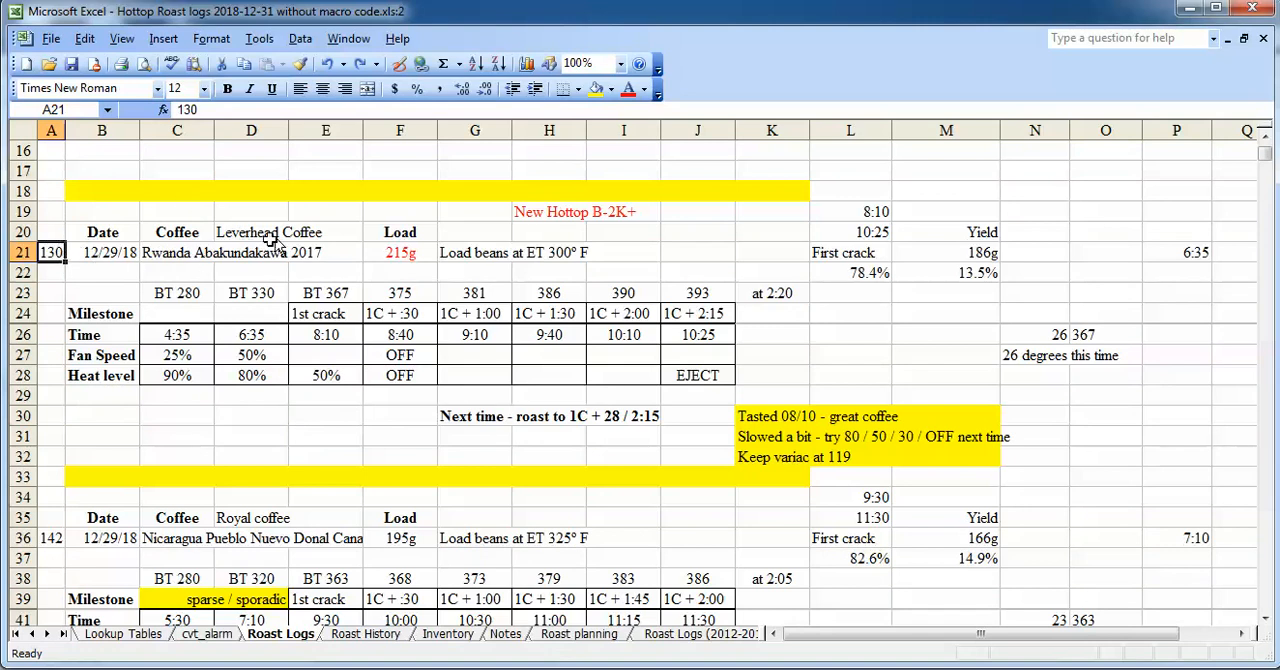
mouse_move(349, 354)
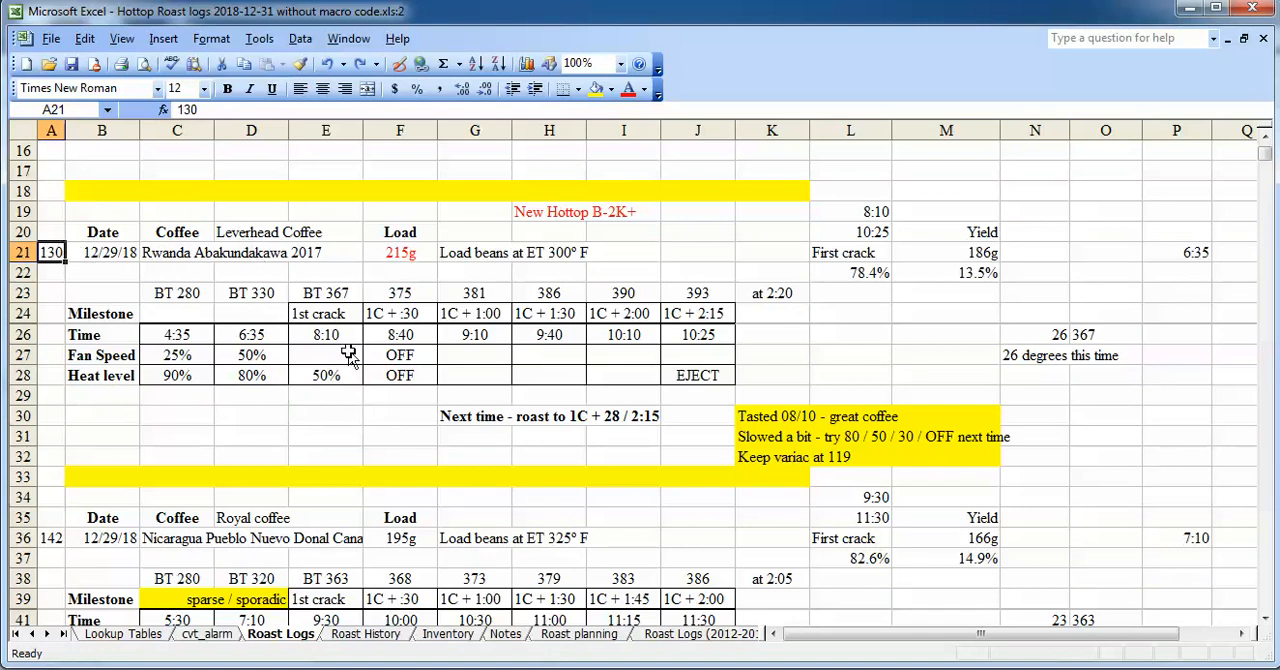